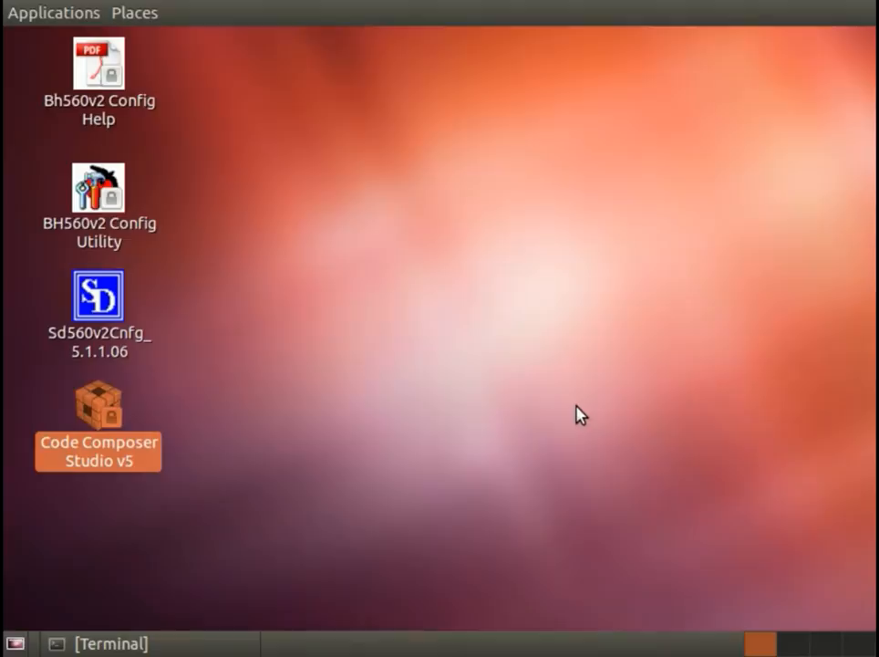
mouse_move(98, 413)
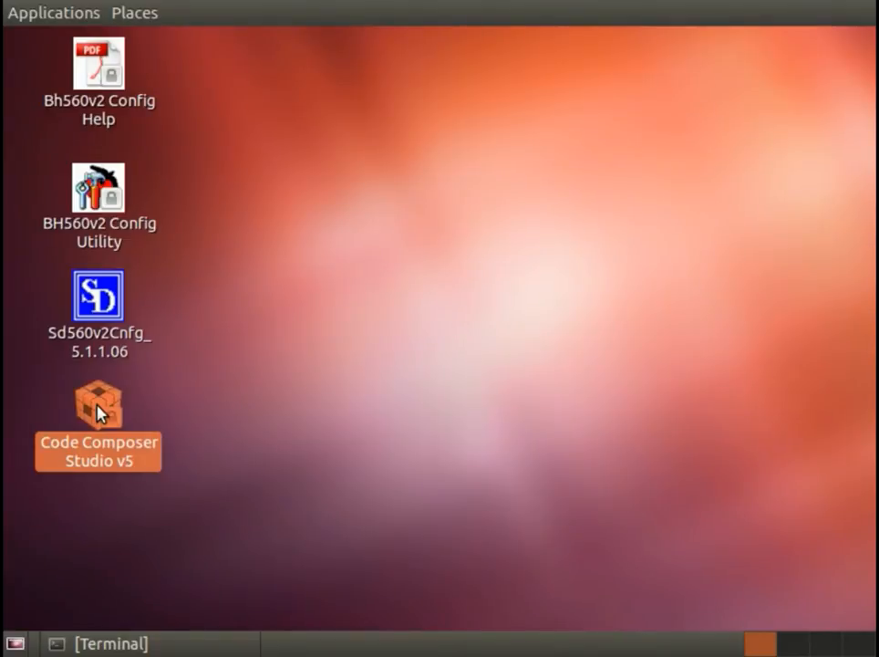
- Launch Code Composer Studio v5 and accept the workspace_v5_1 workspace
double_click(98, 408)
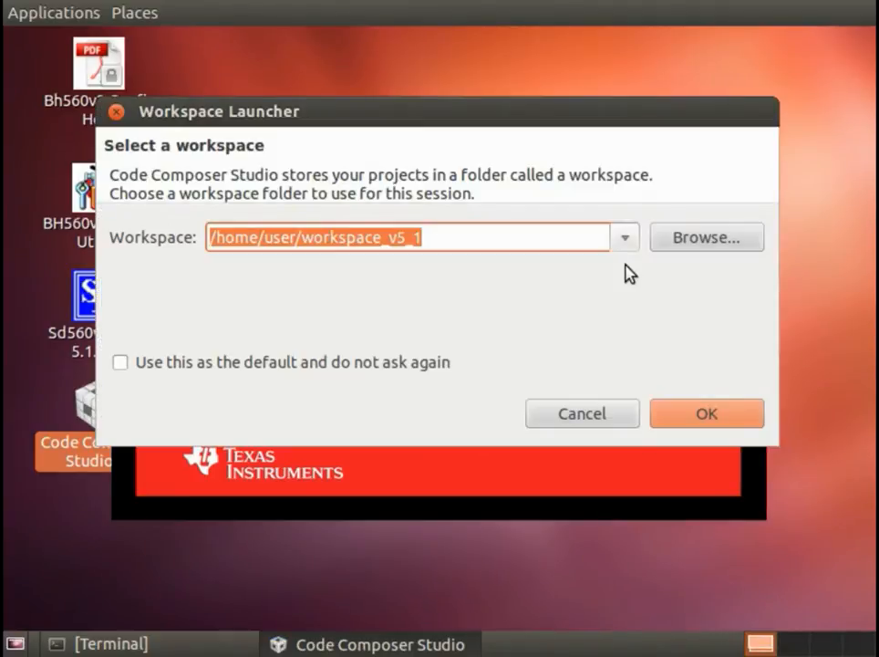
mouse_move(632, 322)
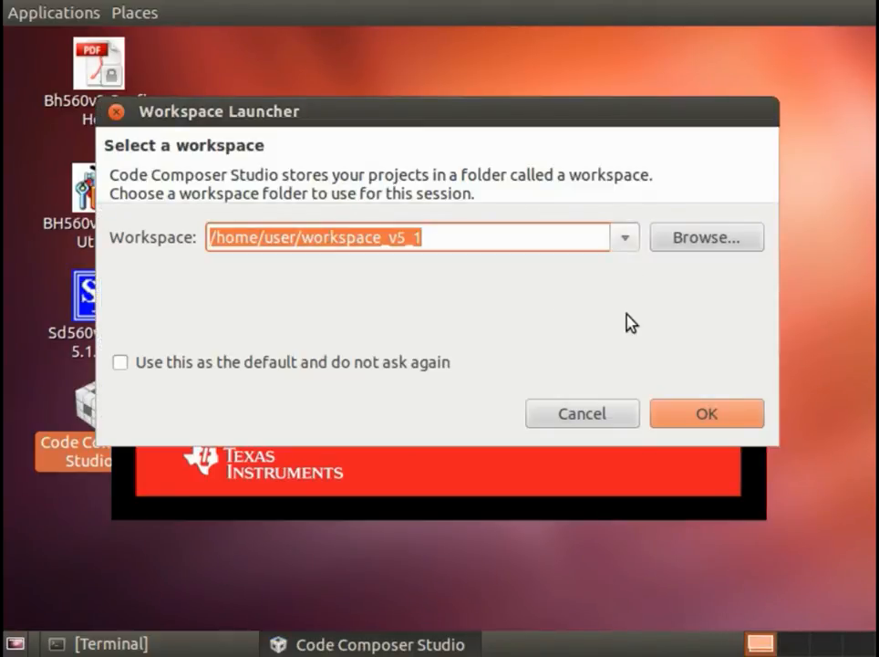
click(706, 414)
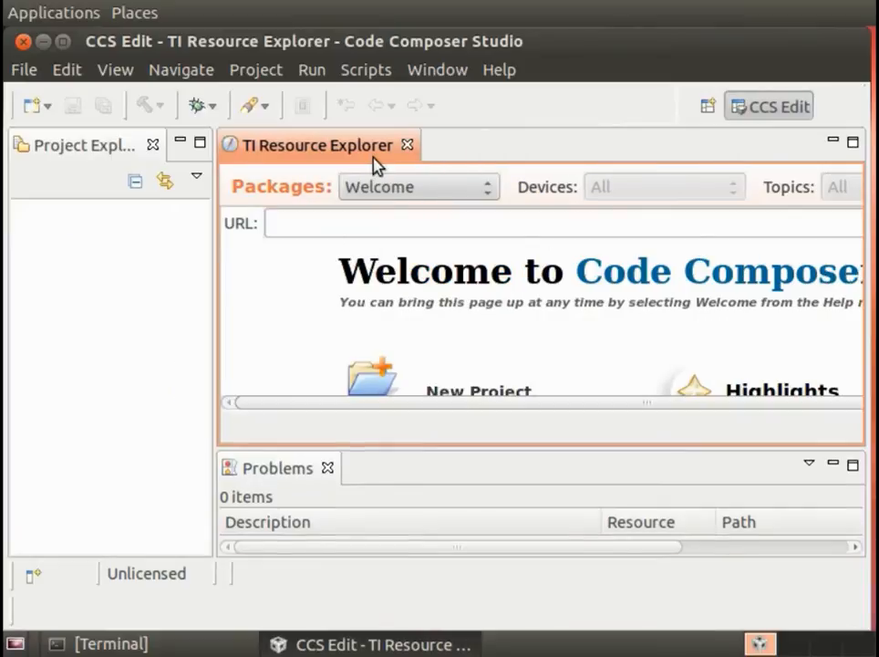
- Close TI Resource Explorer and pick C/C++ Makefile Project with Existing Code in the New Project wizard
click(407, 145)
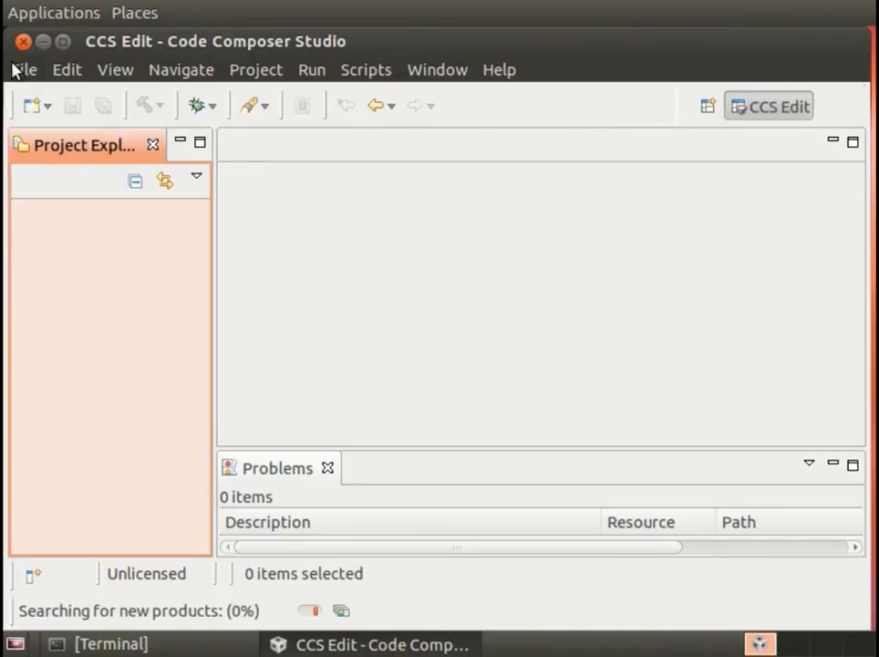
click(23, 69)
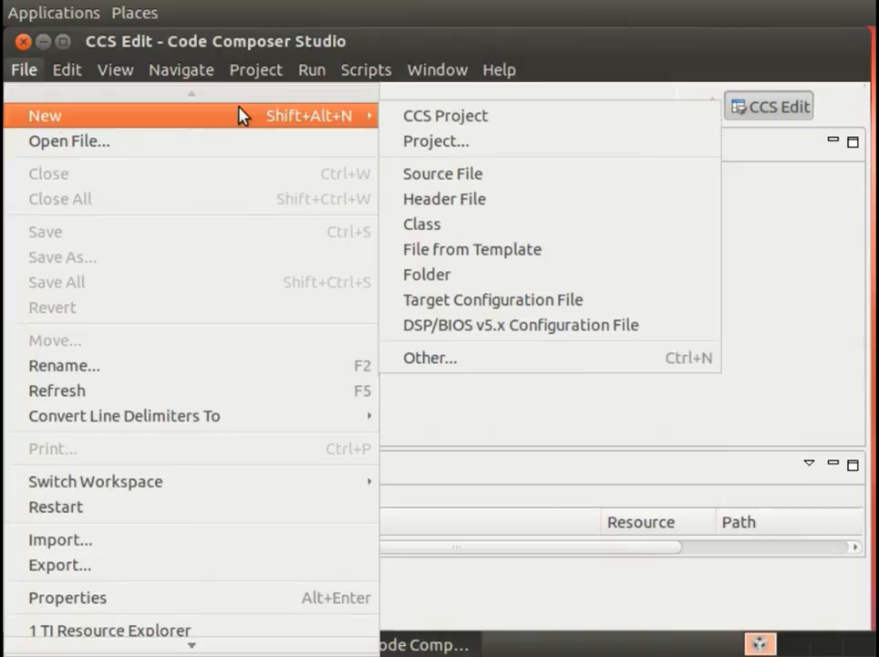
mouse_move(511, 358)
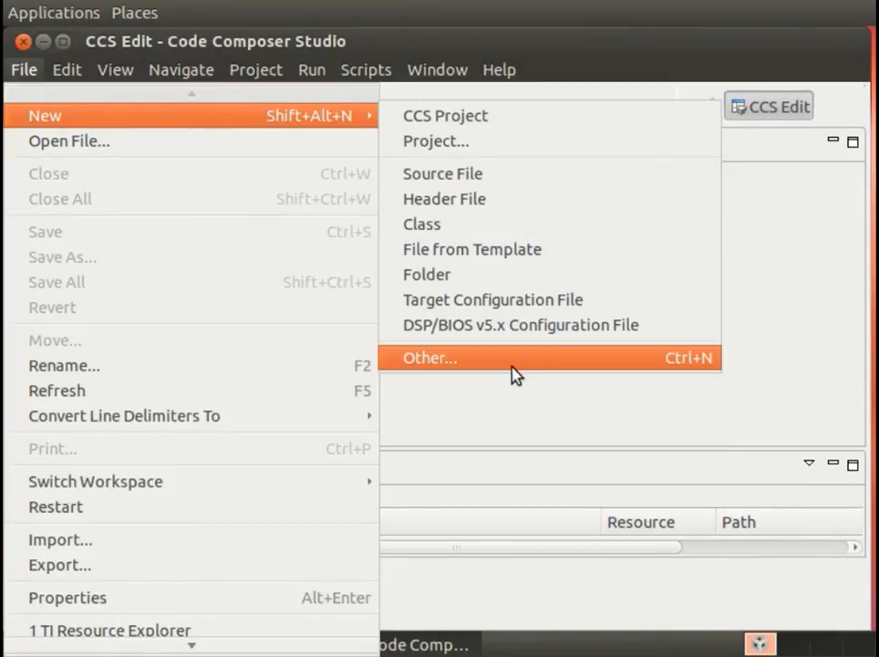
mouse_move(574, 141)
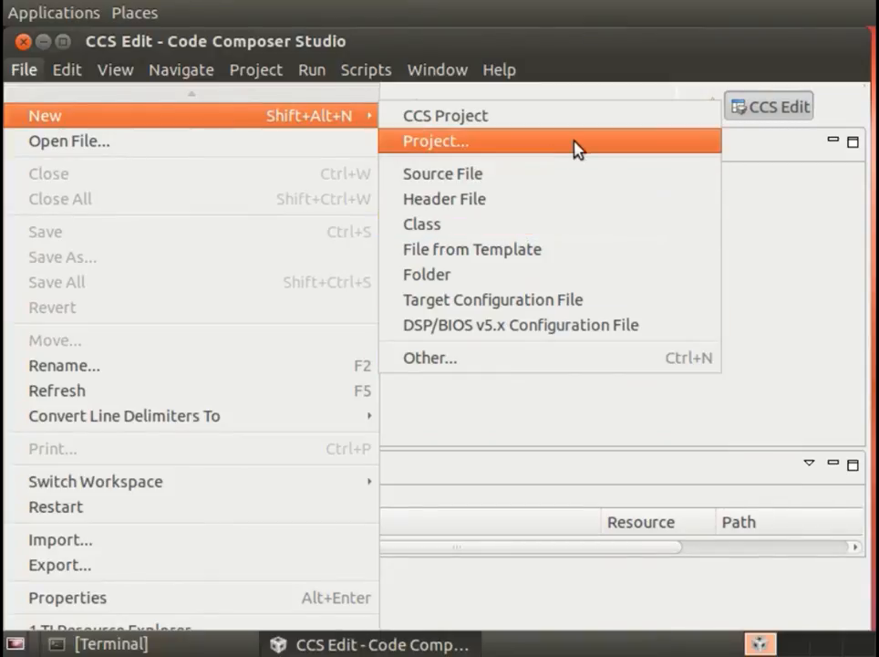
click(435, 142)
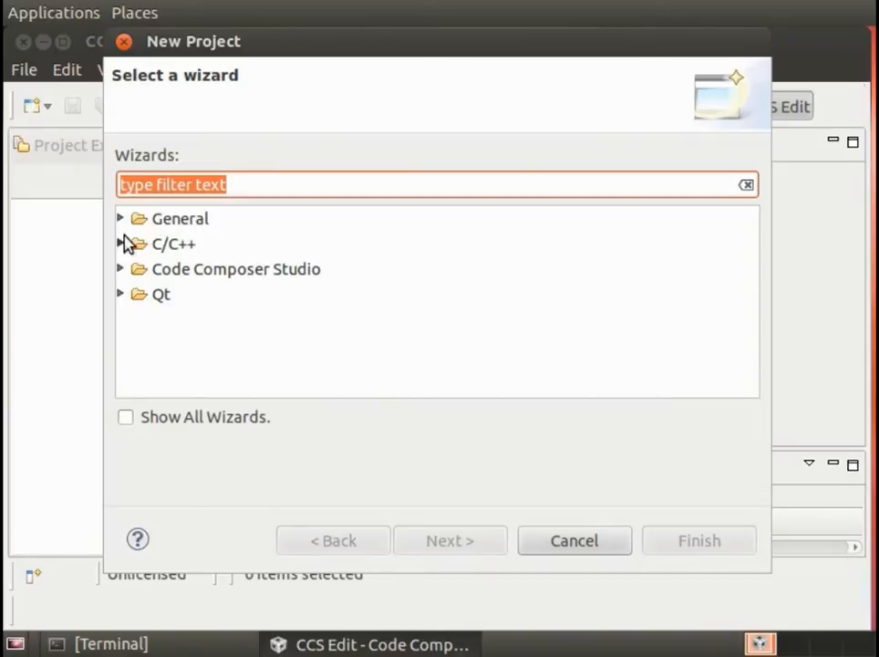
click(292, 318)
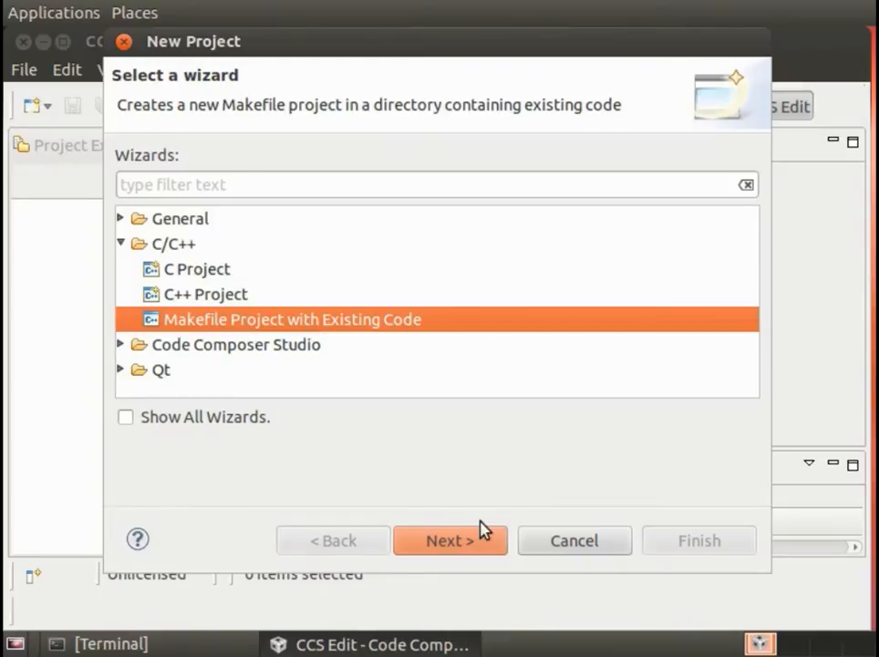
click(449, 540)
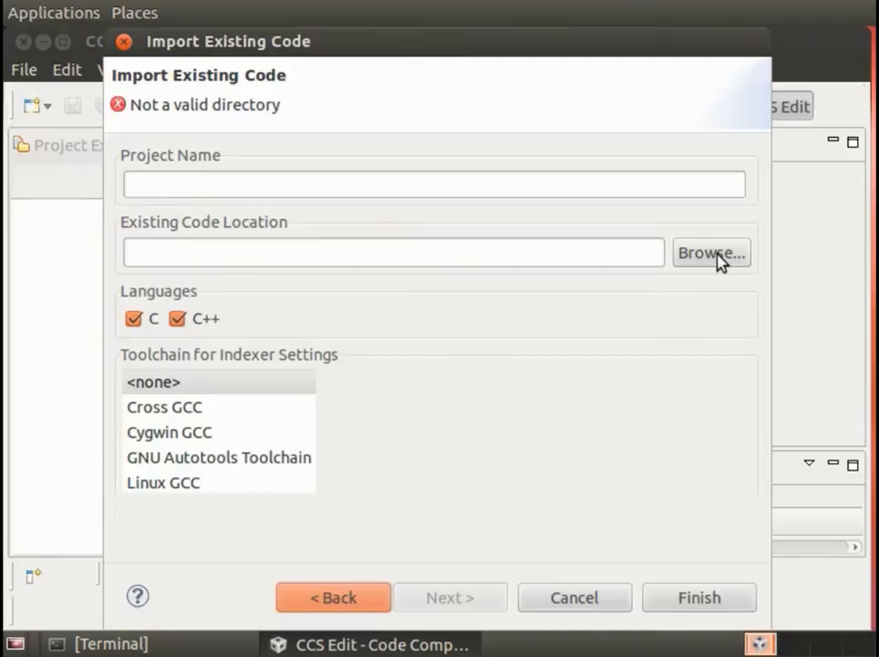
- Set the code location to ti-sdk-am335x-evm-05.05.00.00/board-support/u-boot-2011.09-psp04.06.00.08
click(711, 253)
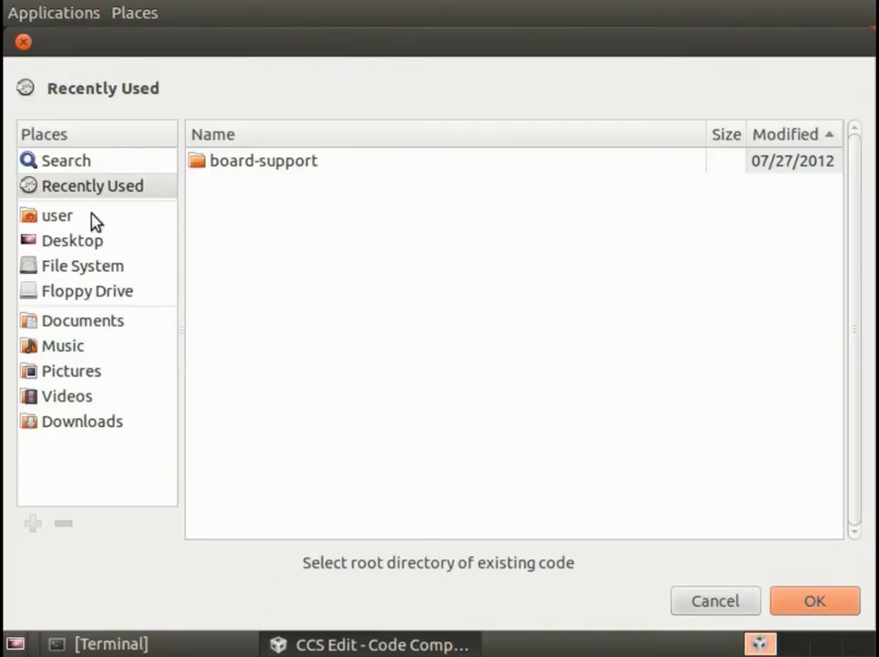
click(57, 215)
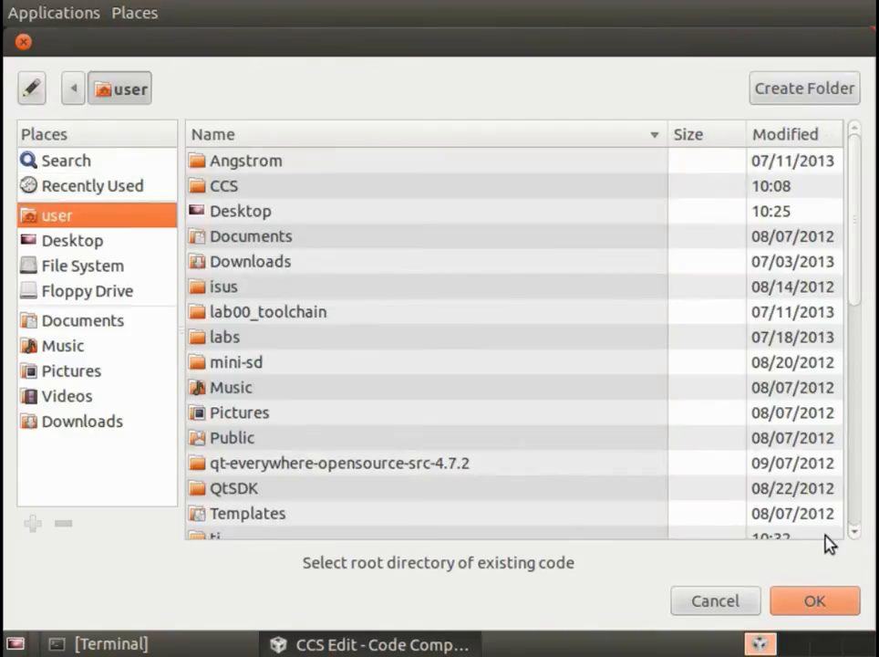
scroll(down, 3)
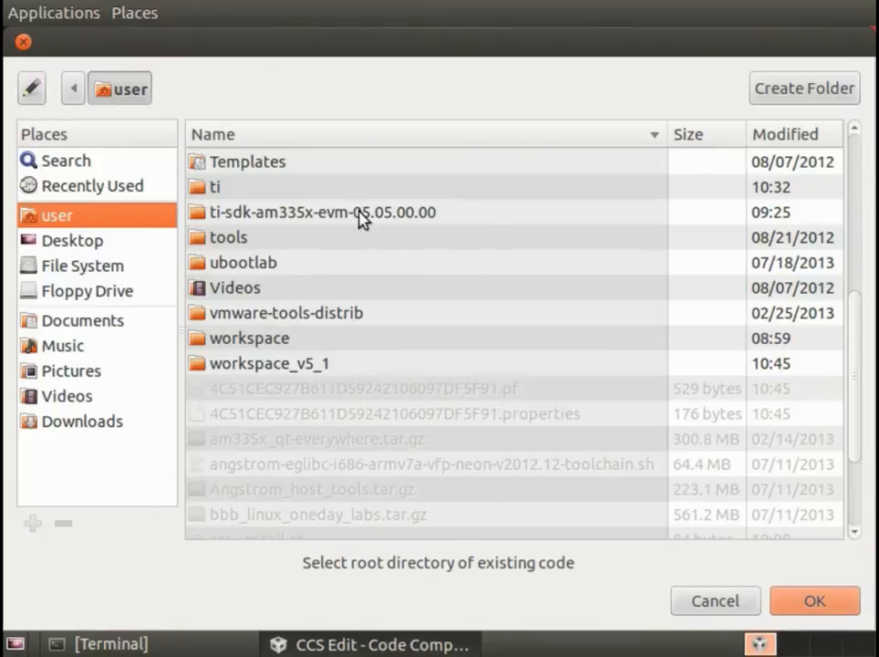
double_click(323, 212)
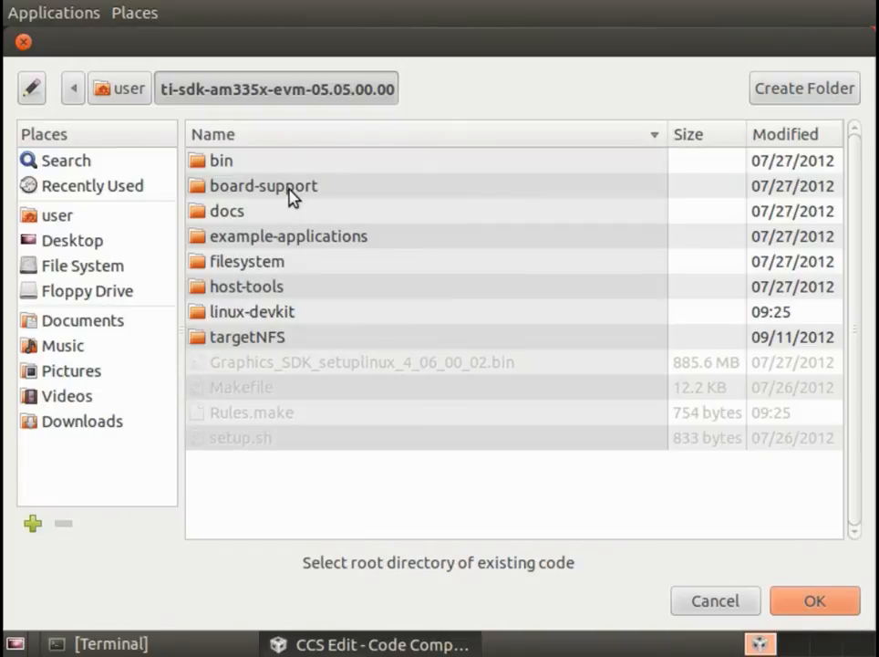
mouse_move(351, 197)
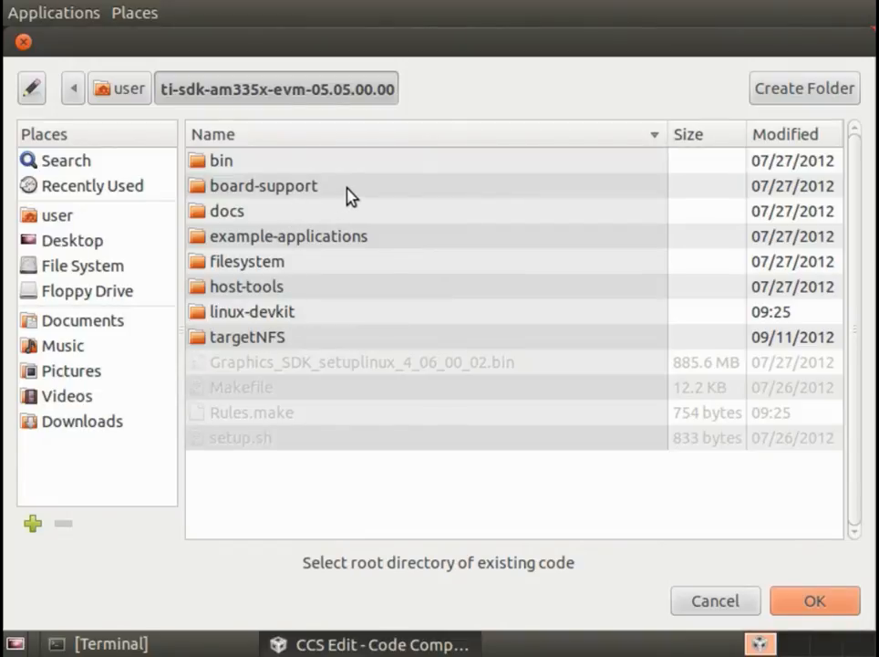
double_click(263, 185)
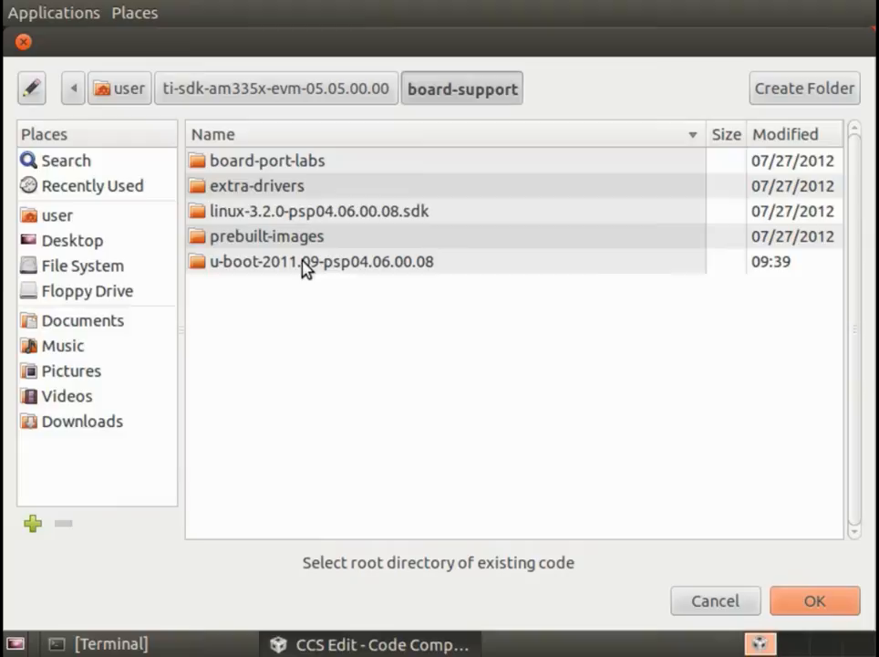
double_click(320, 262)
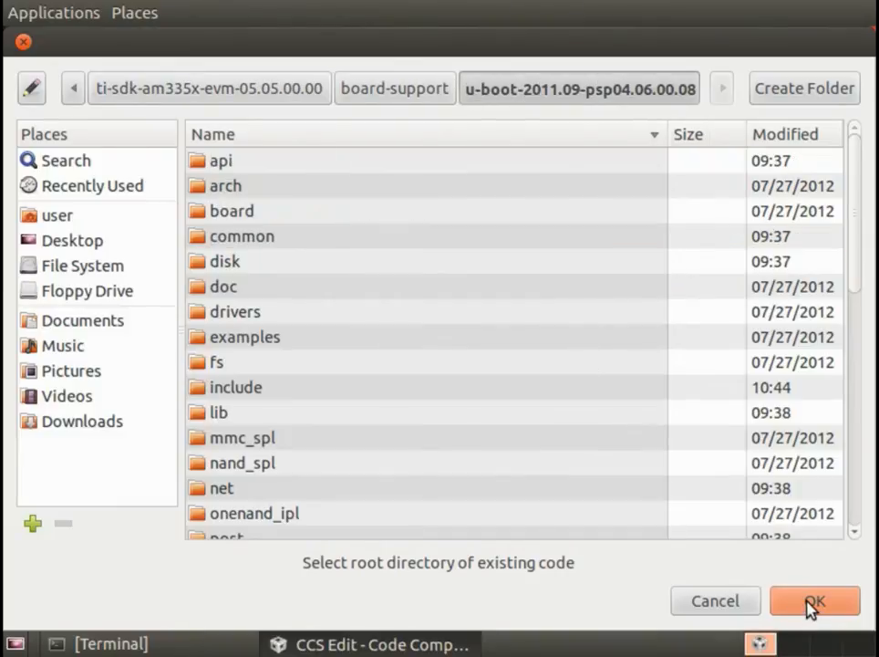
click(813, 600)
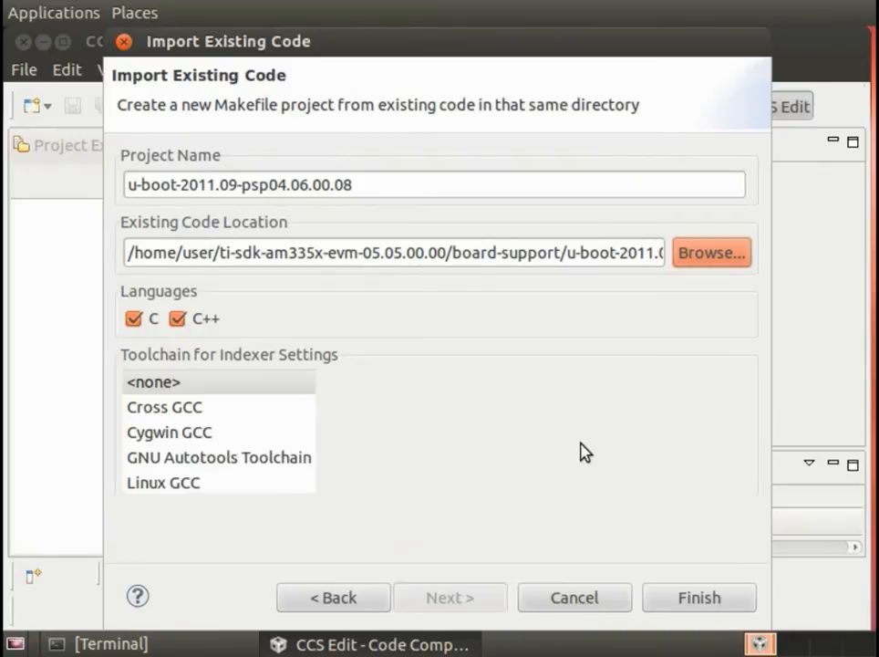
- Choose the Cross GCC indexer toolchain, finish, then expand and collapse the u-boot project
click(164, 407)
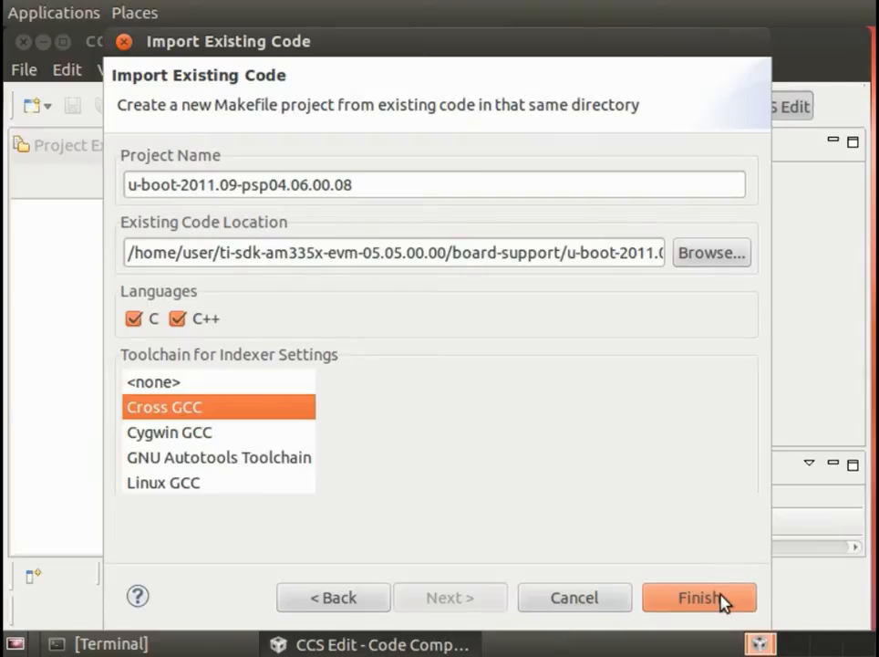
click(699, 596)
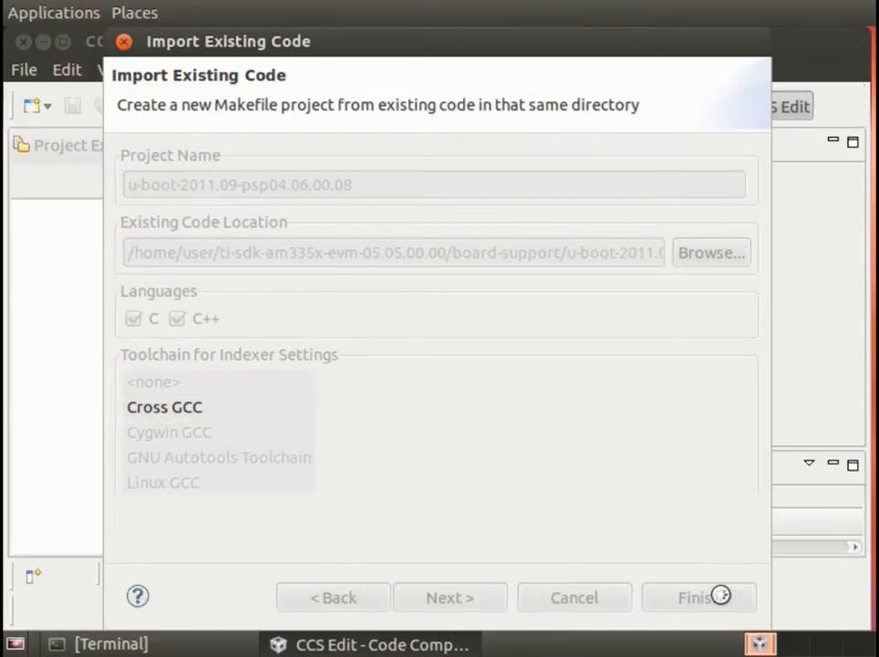
click(699, 598)
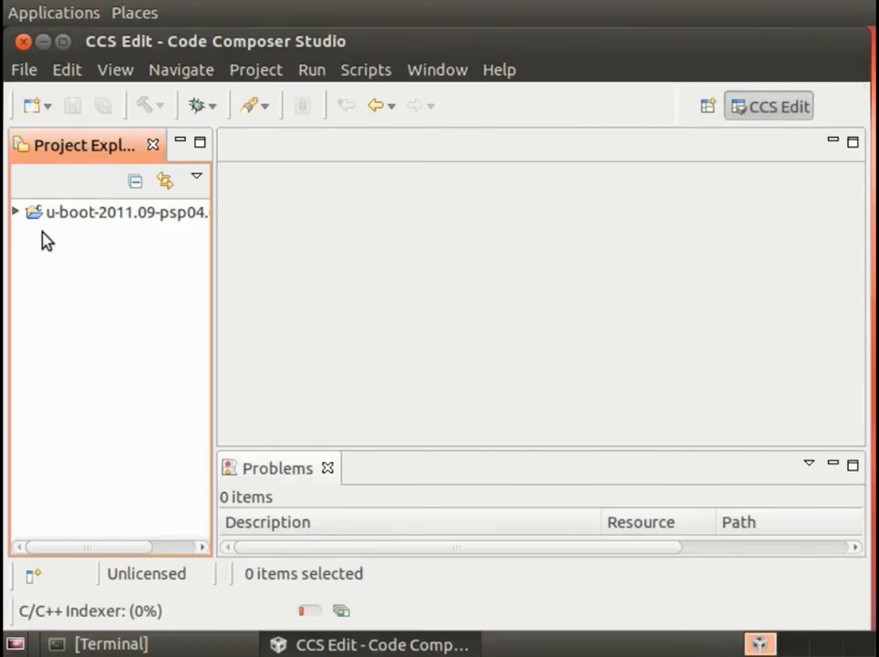
click(16, 212)
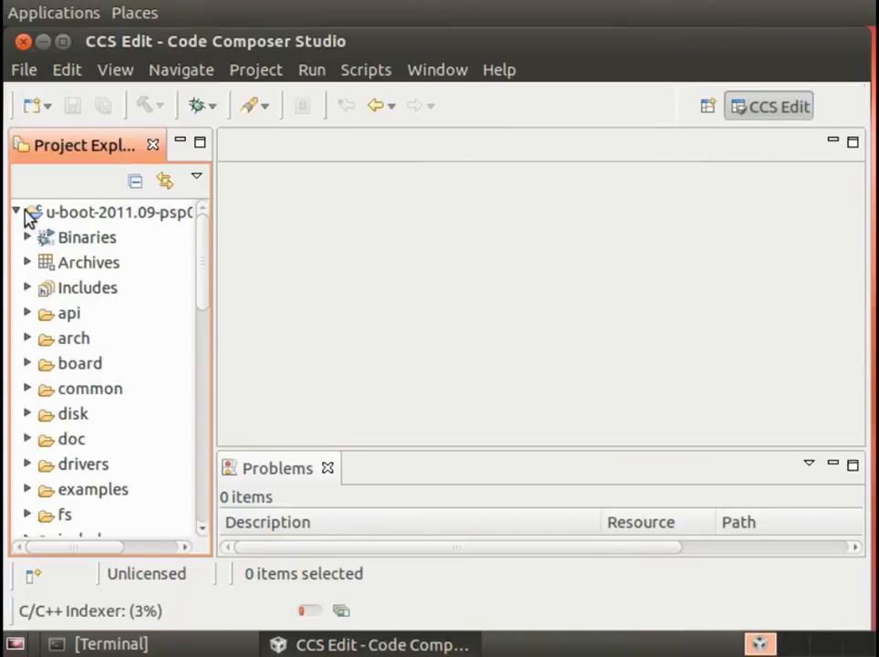
click(15, 211)
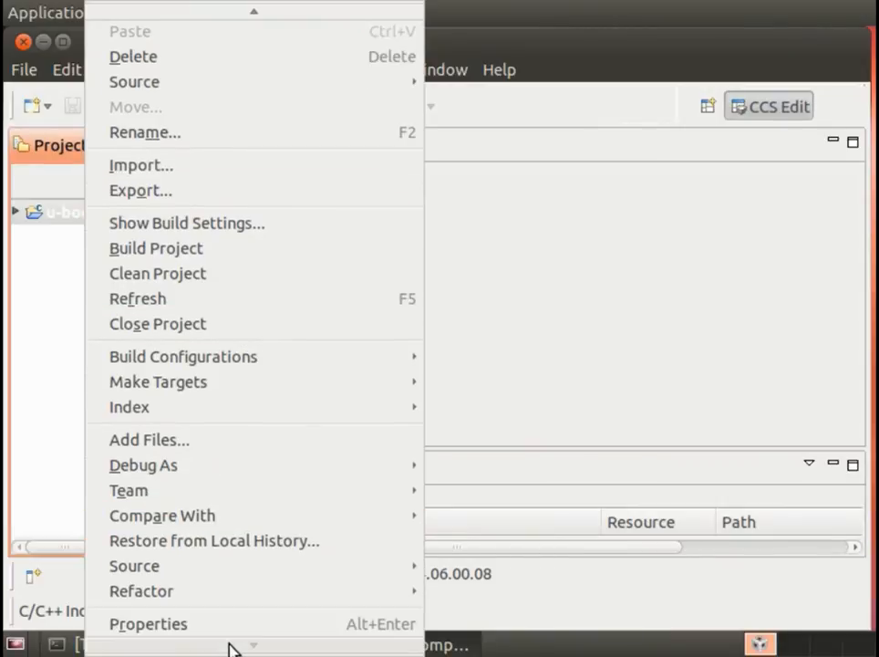
- Open the u-boot project's C/C++ Build > Environment properties page
click(147, 623)
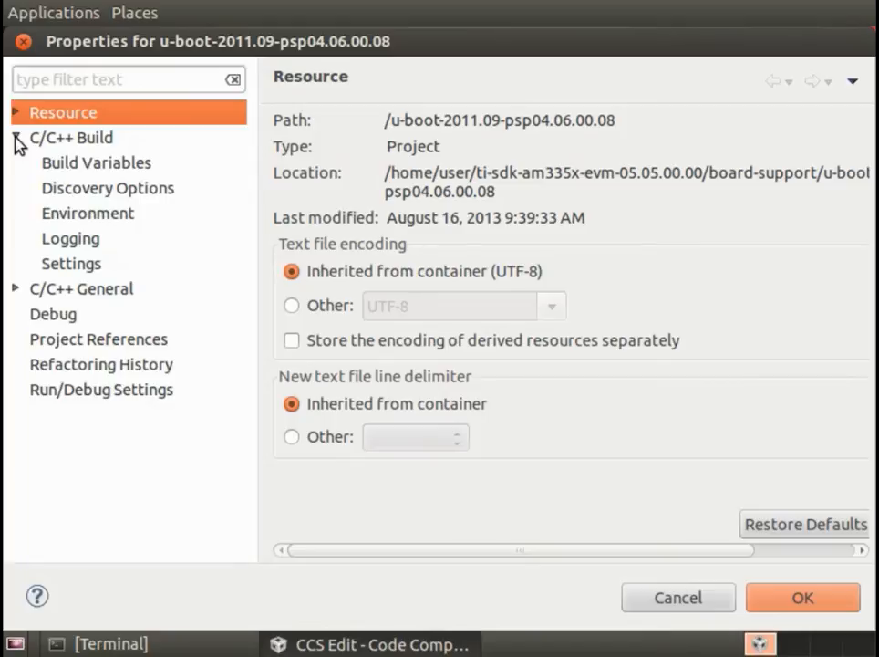
click(15, 138)
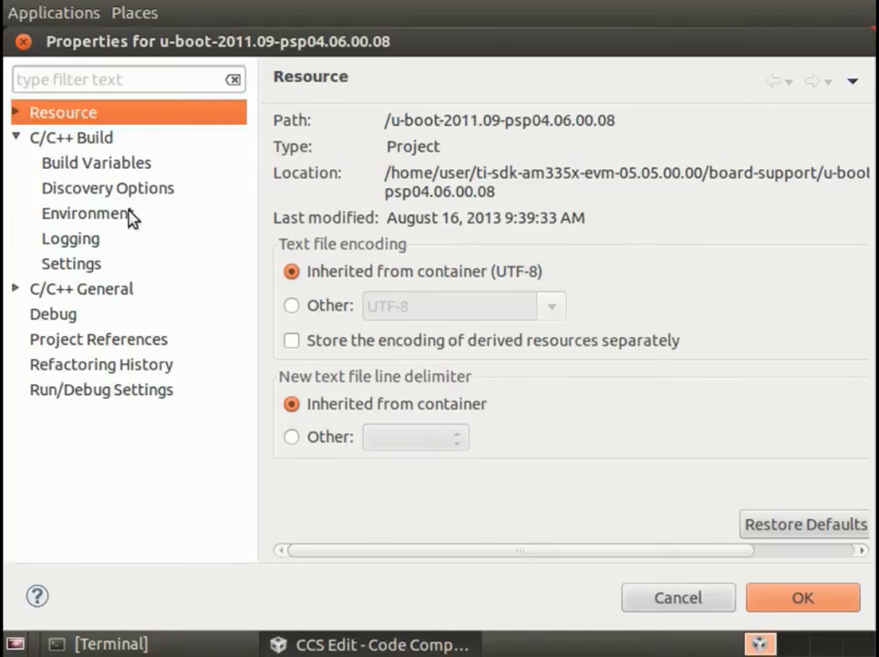
click(85, 212)
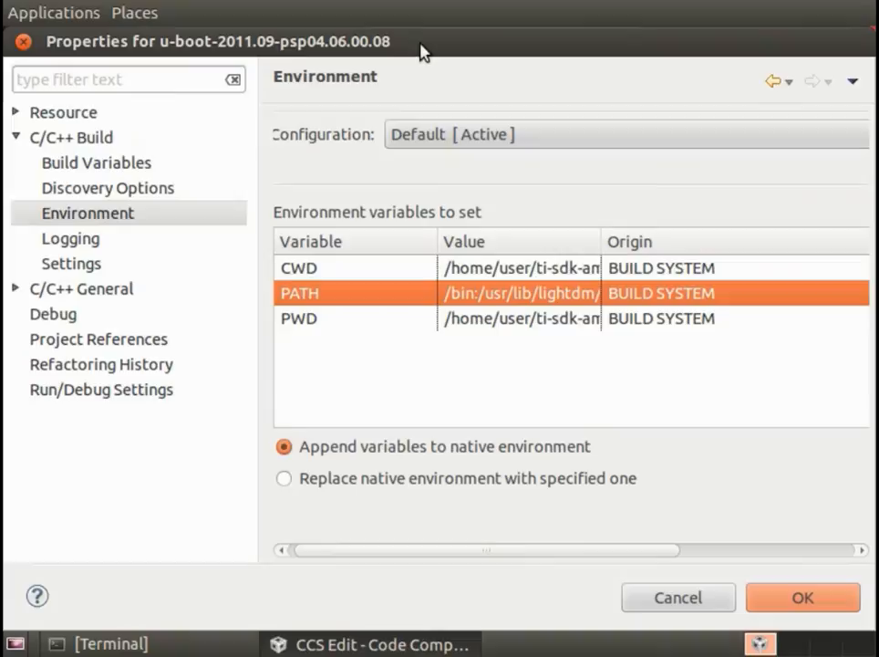
mouse_move(217, 581)
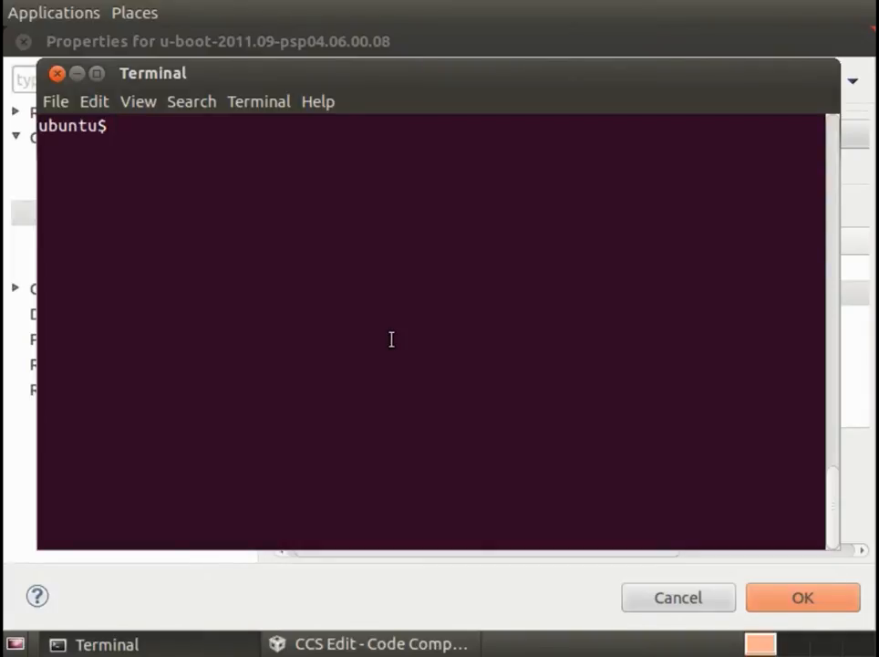
- In Terminal, cd into ti-sdk-am335x-evm-05.05.00.00/linux-devkit/bin and print its path with pwd
text(cd)
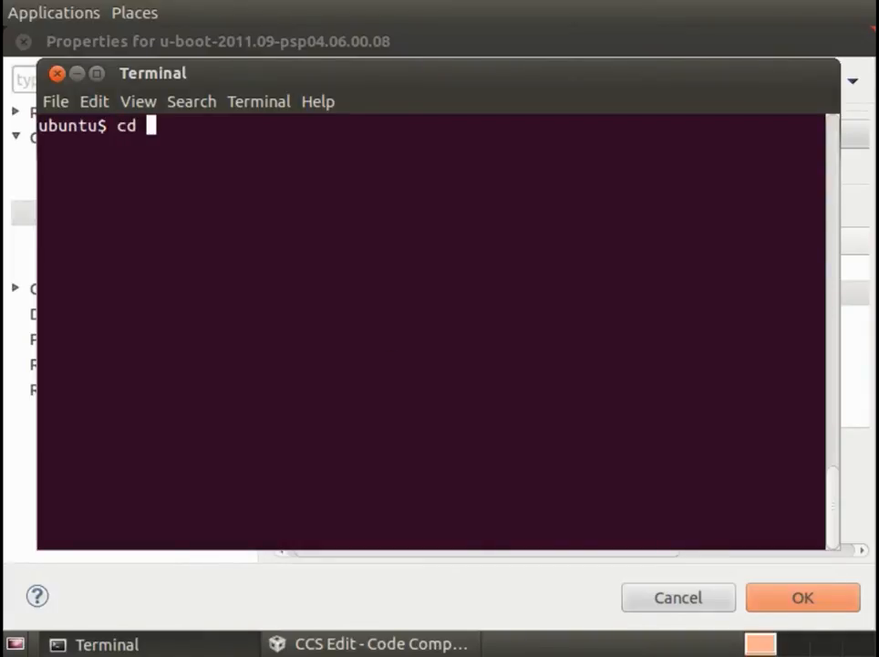
text(ti-sdk-am335x-evm-05.05.00.00/)
text(ls)
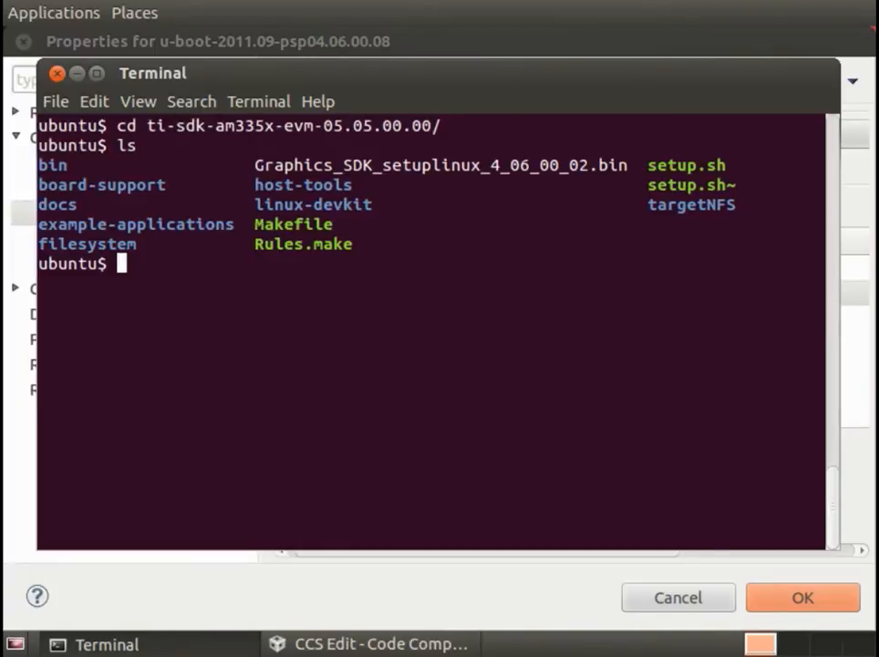
text(cd linux-devkit/)
text(cd b)
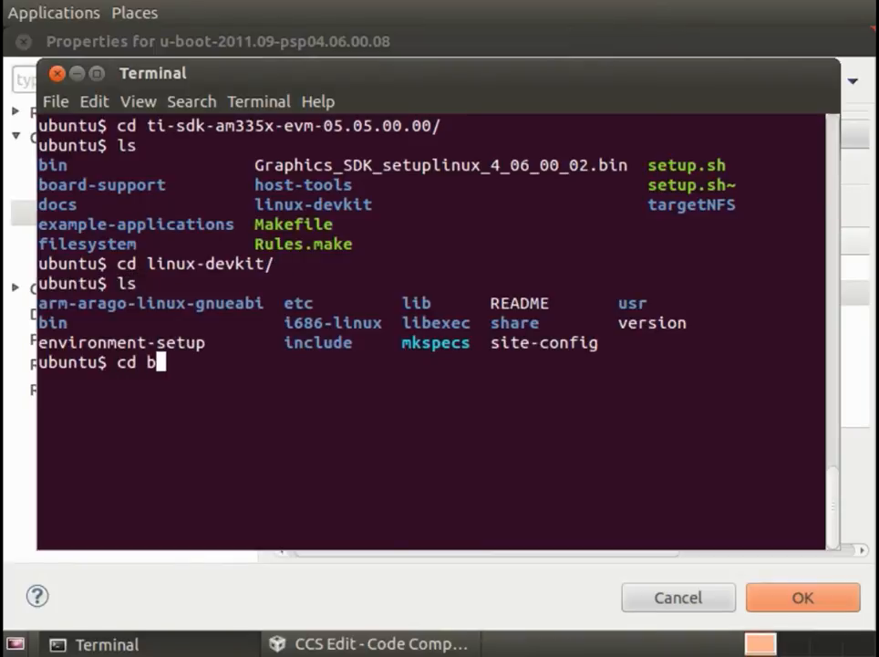
key(Return)
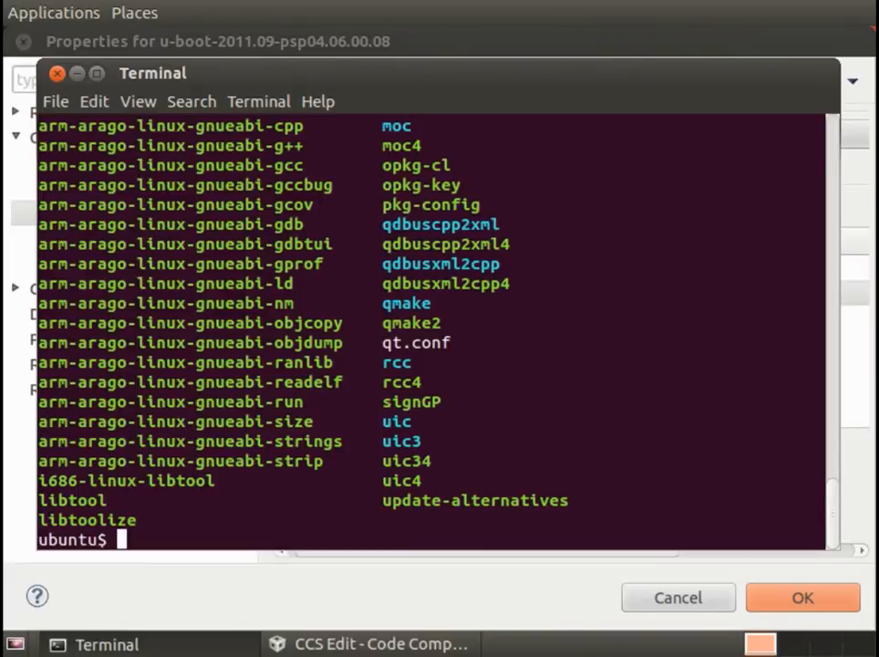
text(pwd)
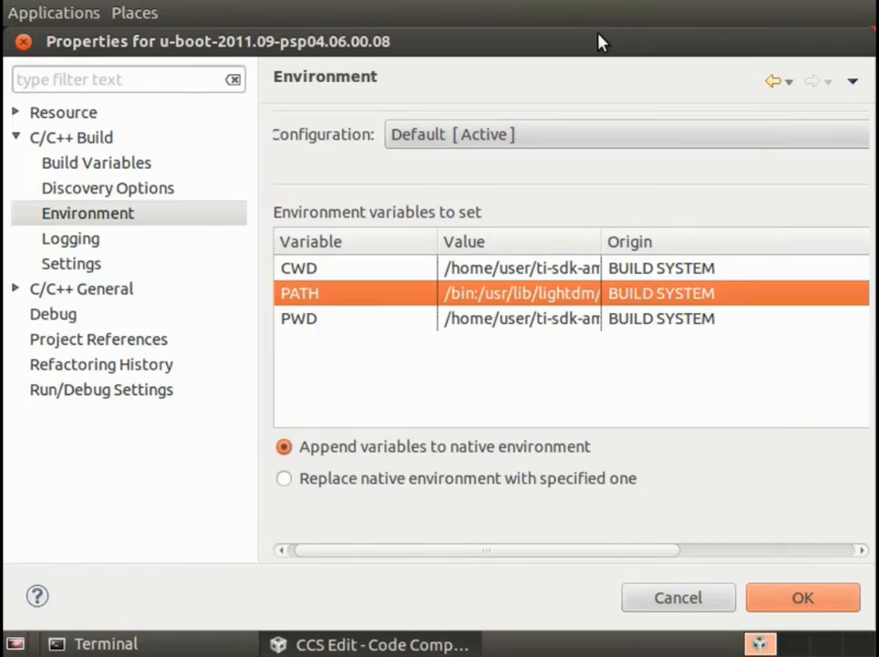
mouse_move(410, 303)
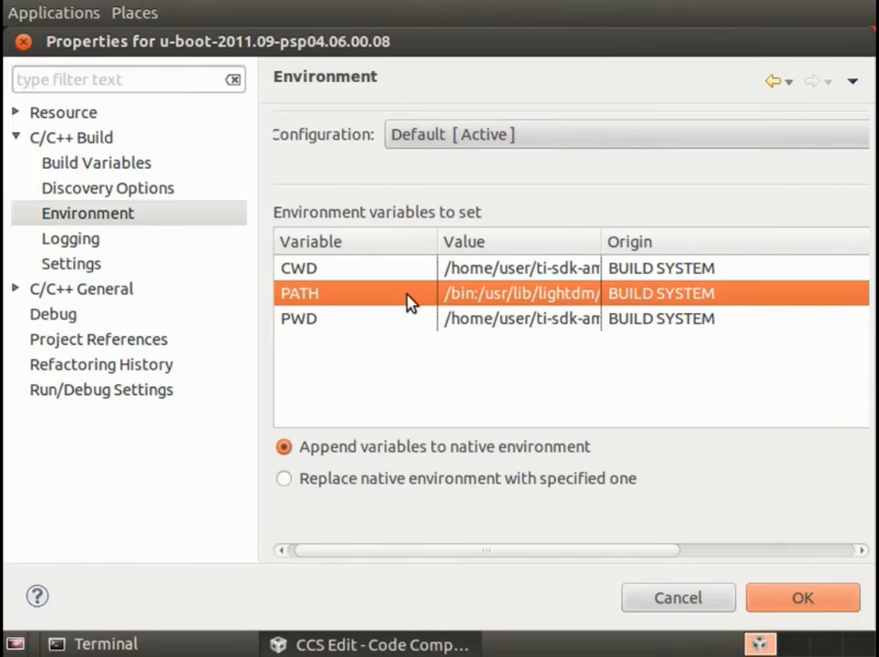
- Prepend the linux-devkit/bin path to the project's PATH variable and apply the properties
double_click(299, 293)
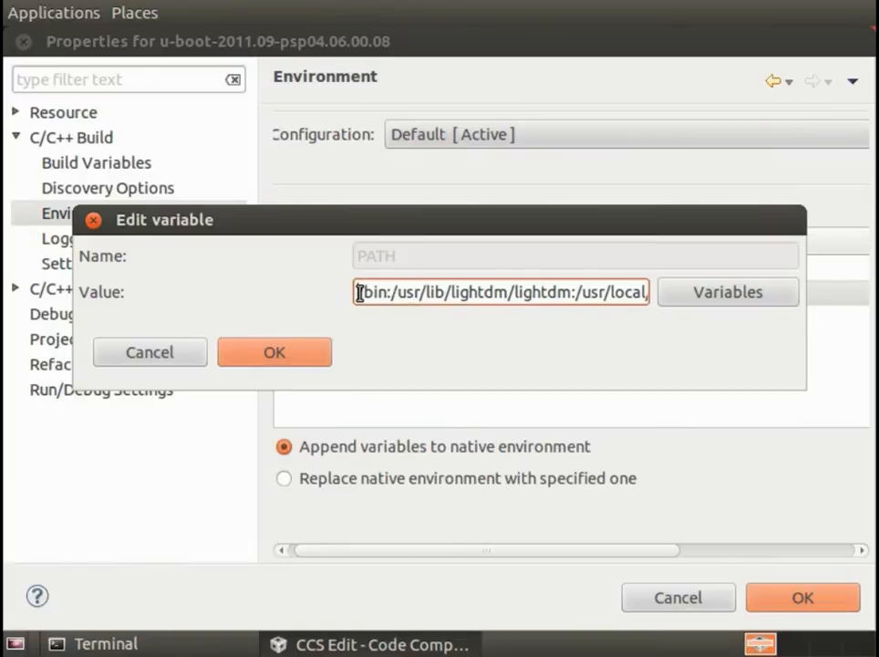
text(335x-evm-05.05.00.00/linux-devkit/bin)
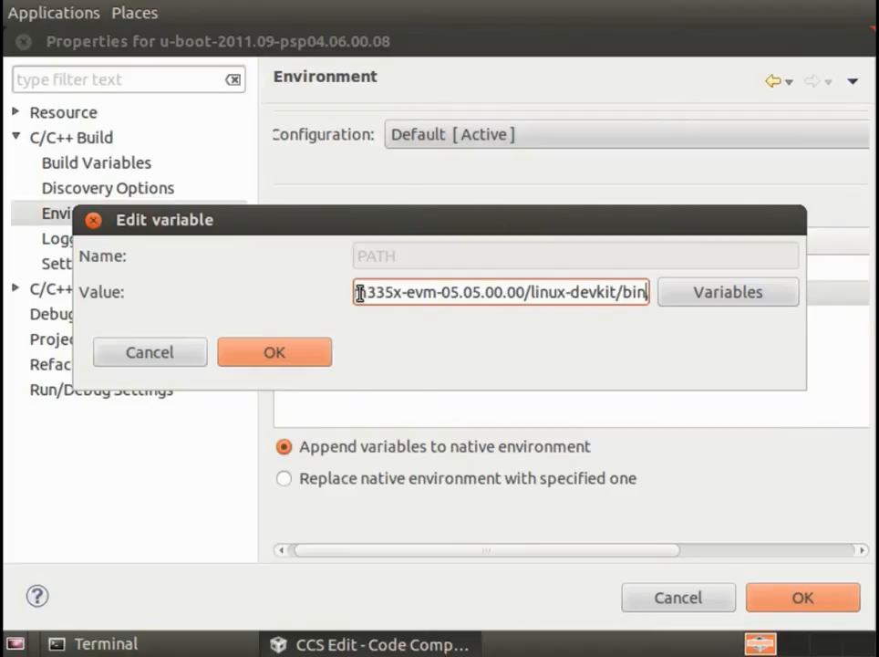
text(:)
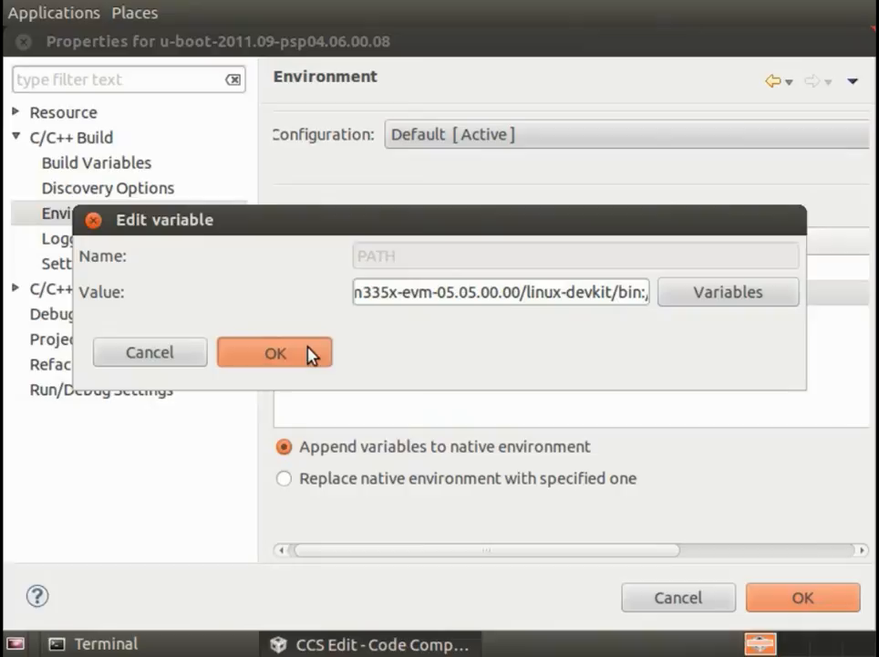
click(275, 352)
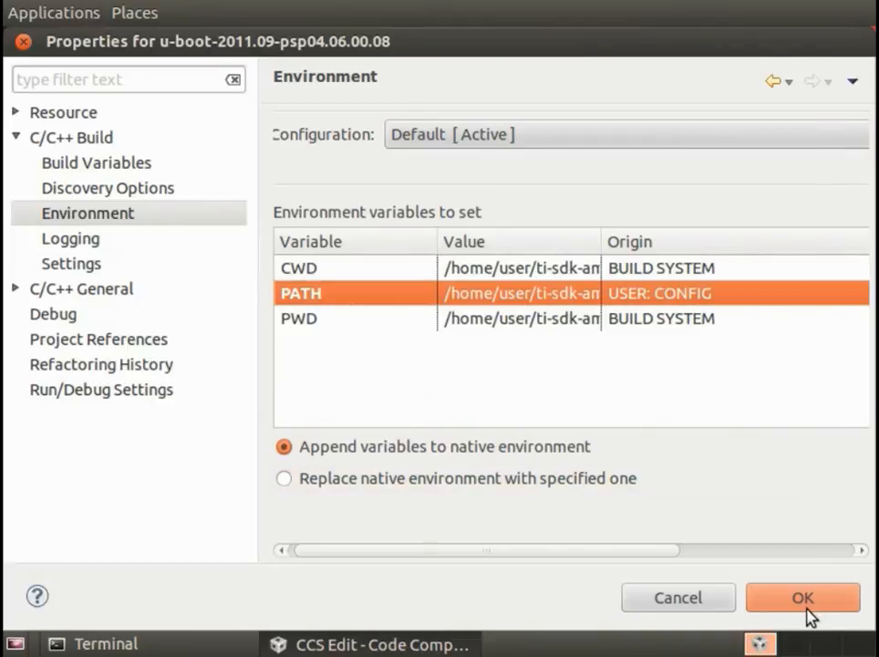
click(801, 598)
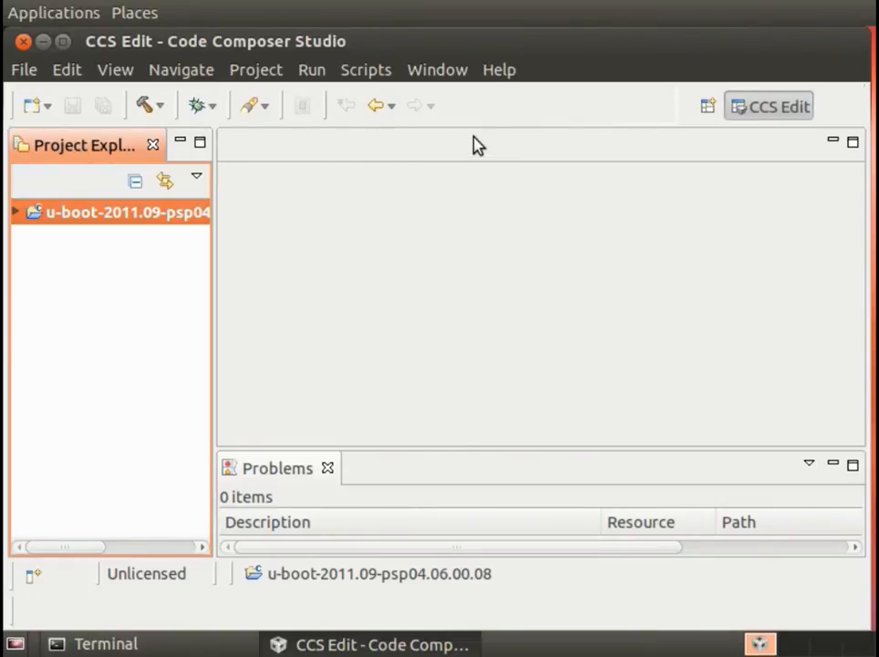
- Open the Make > Make Target view and select the u-boot-2011.09-psp04.06.00.08 project
click(437, 70)
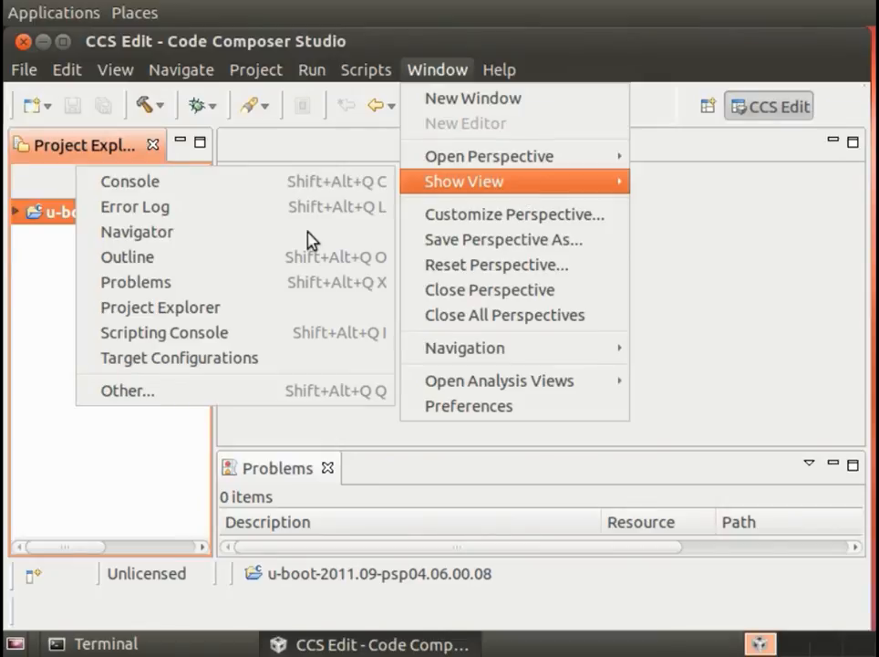
click(127, 391)
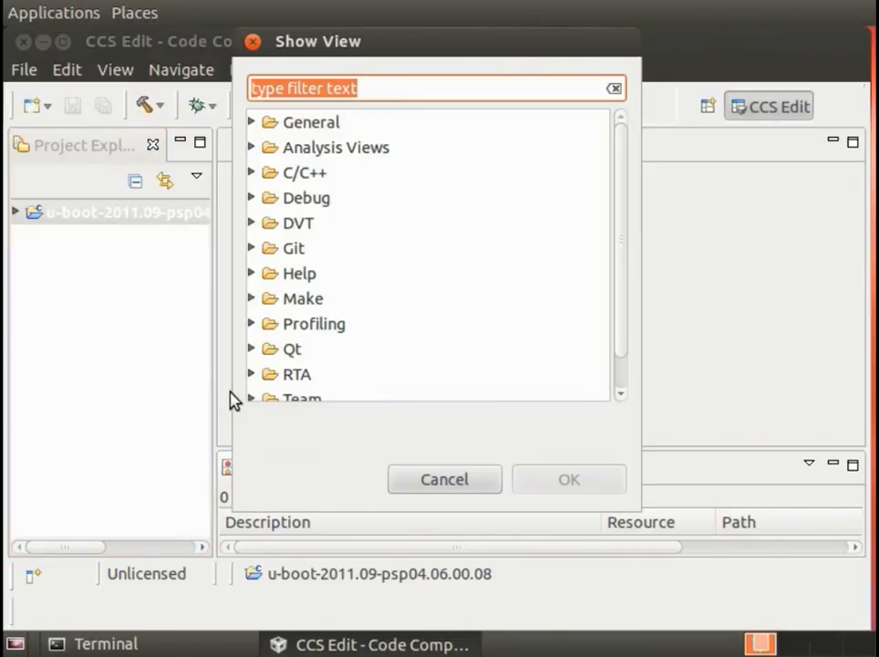
click(253, 299)
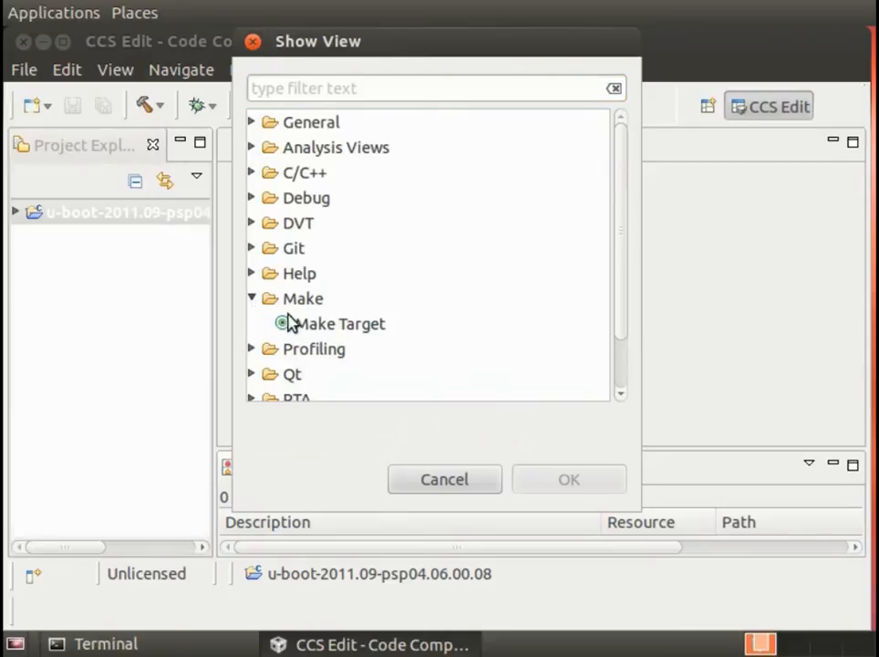
click(340, 324)
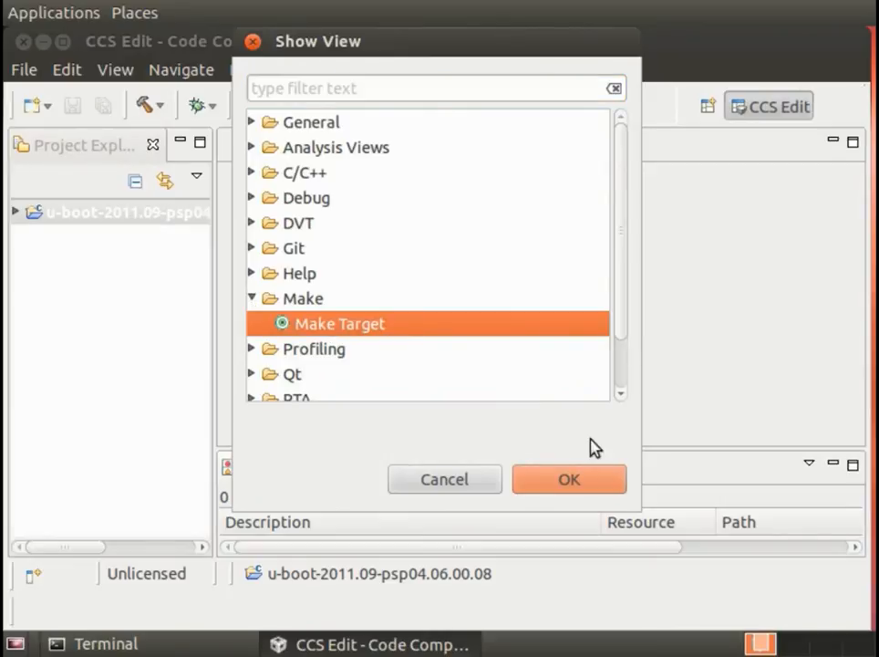
mouse_move(570, 481)
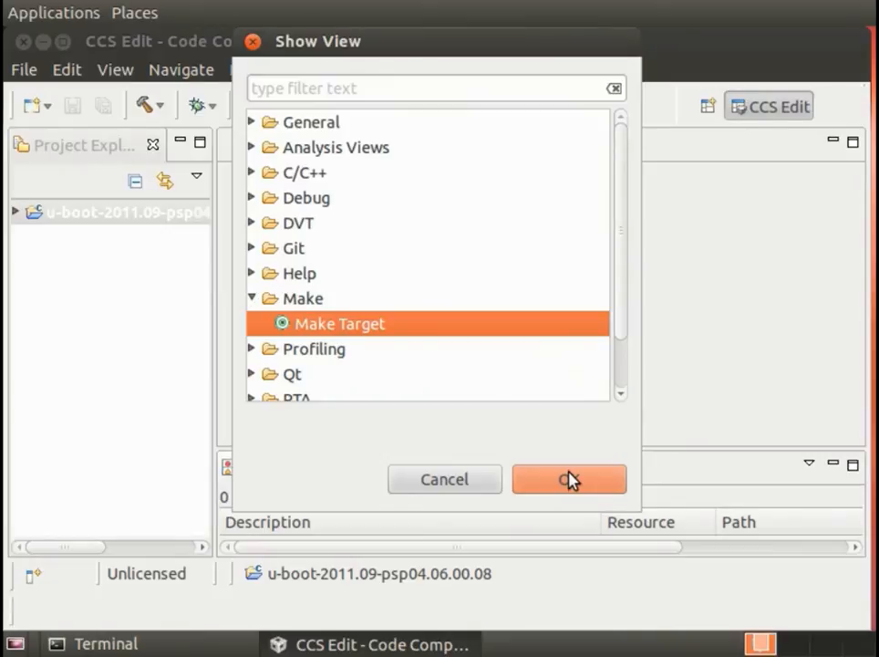
click(569, 479)
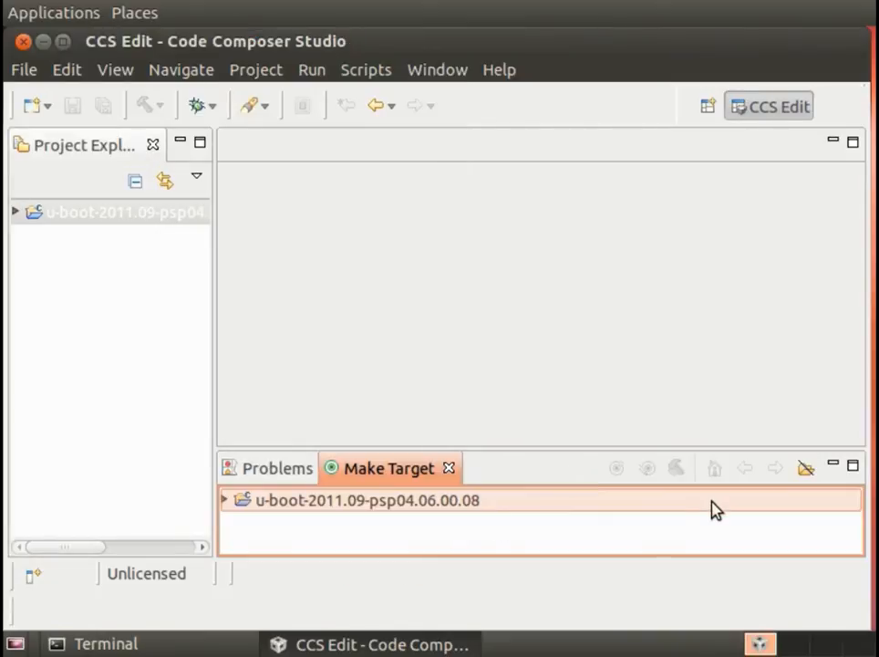
click(365, 500)
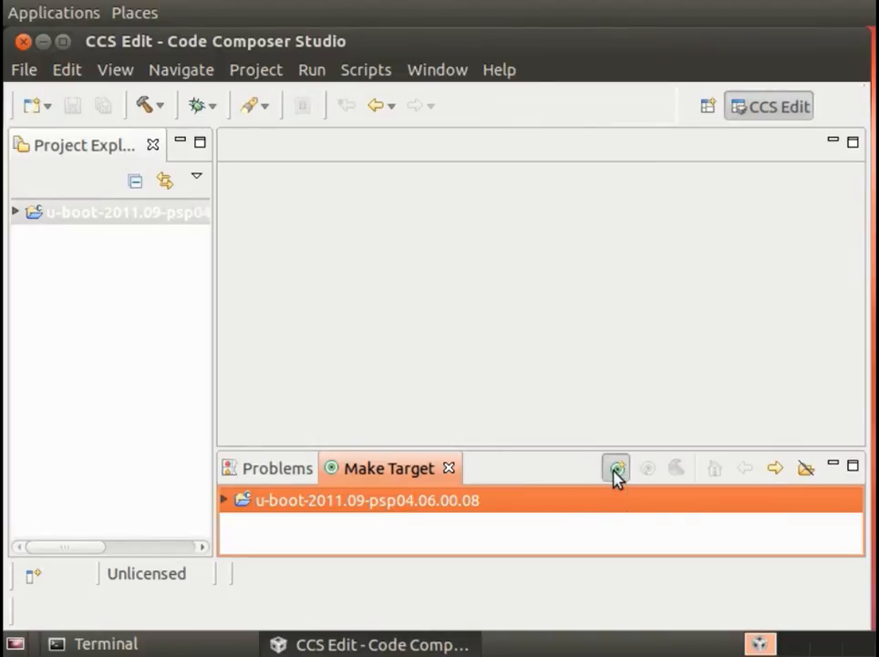
- Start a new make target named am335x_evm_config with builder settings disabled
click(615, 468)
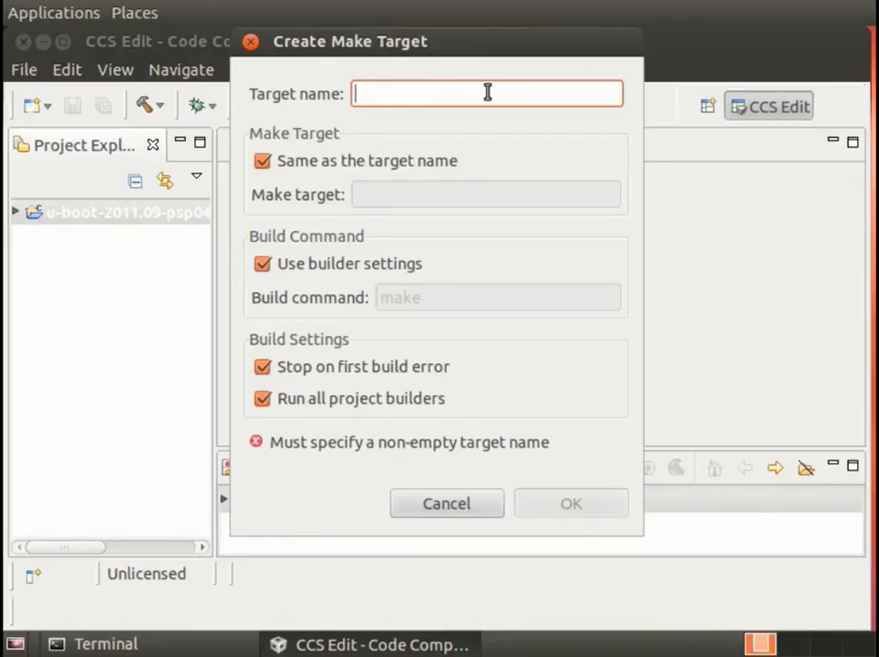
text(am335x_evm_)
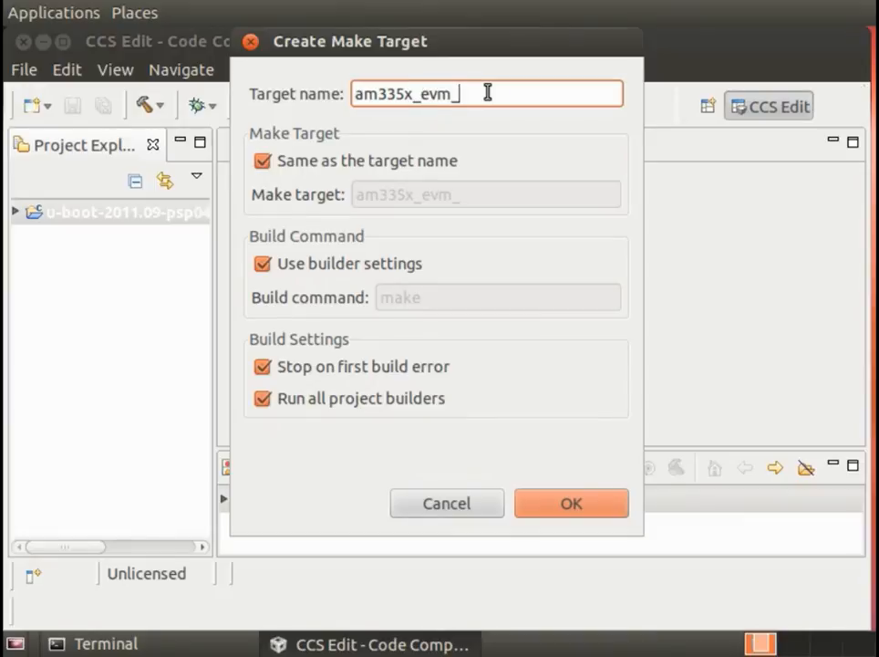
text(config)
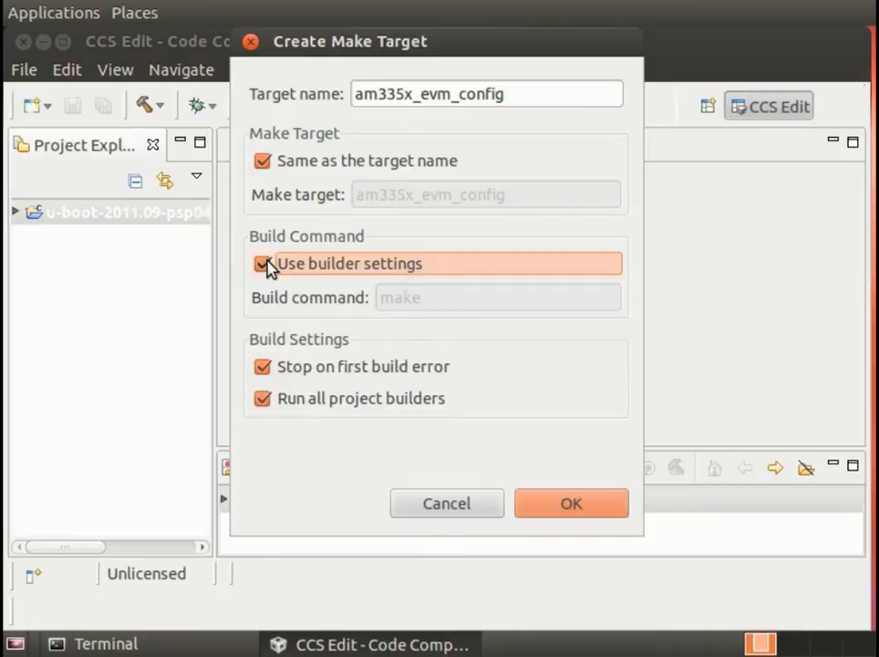
click(263, 263)
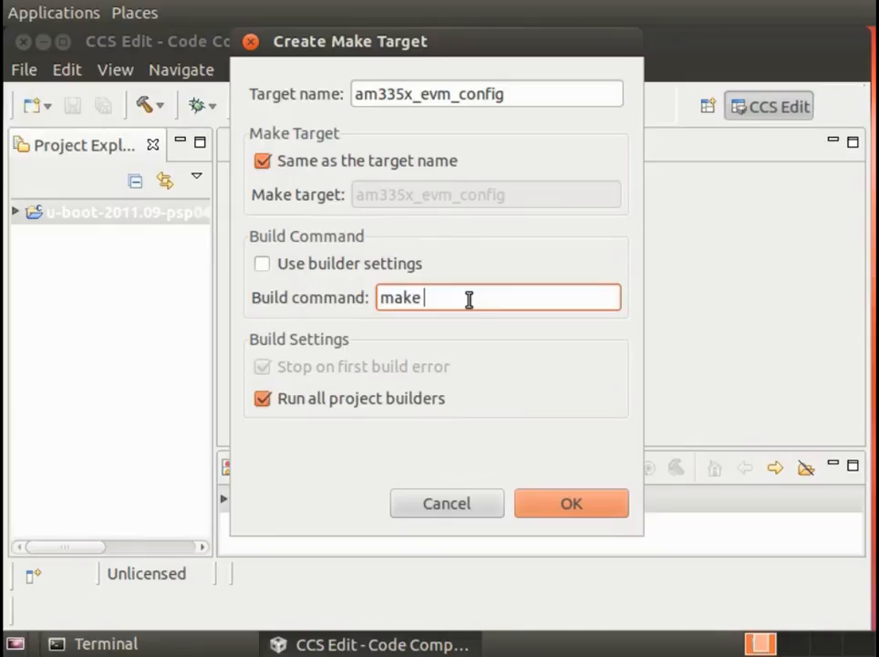
- Set its build command to make ARCH=arm CROSS_COMPILE=arm-arago-linux-gnueabi- and save the target
text(A)
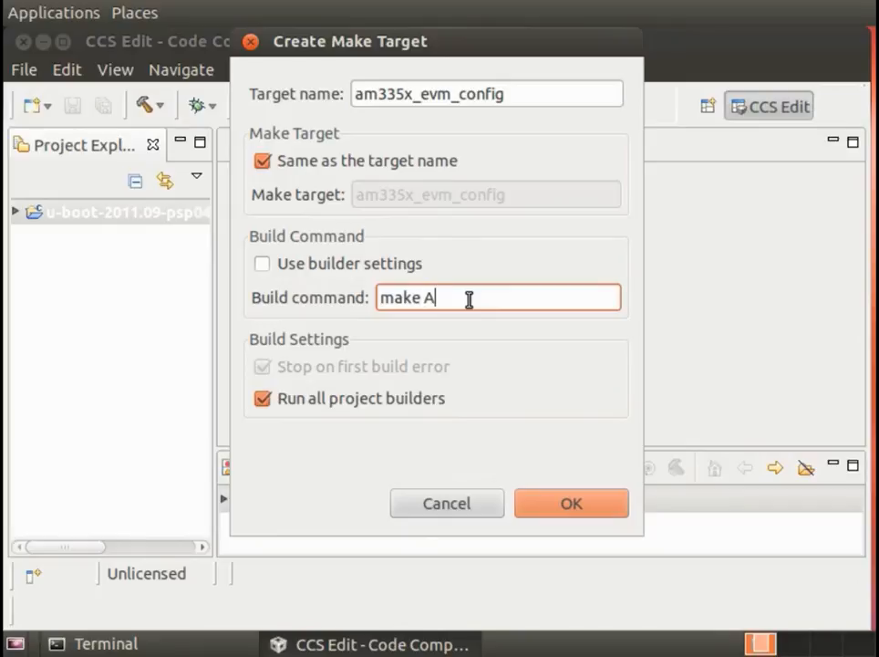
text(RCH=)
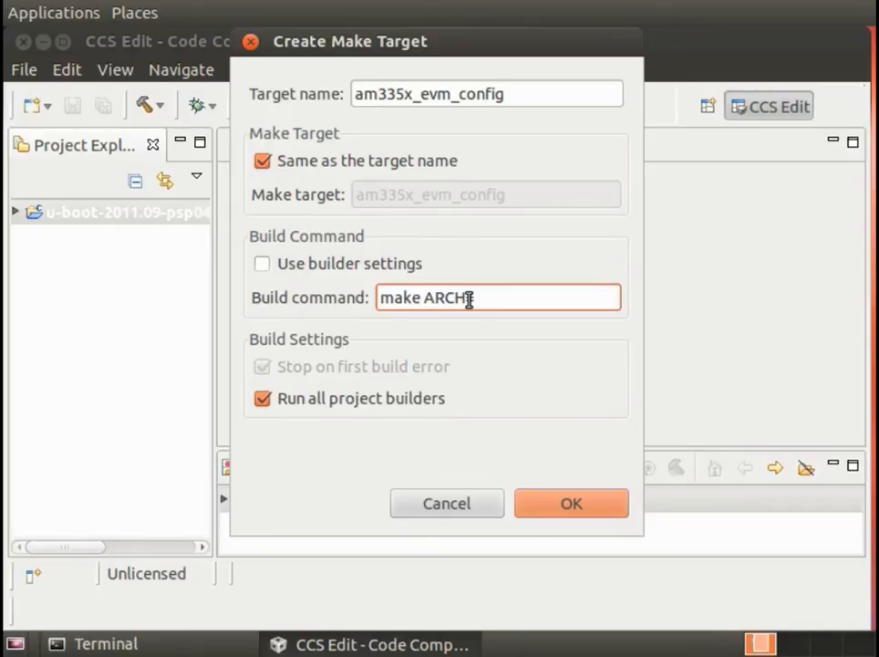
text(=)
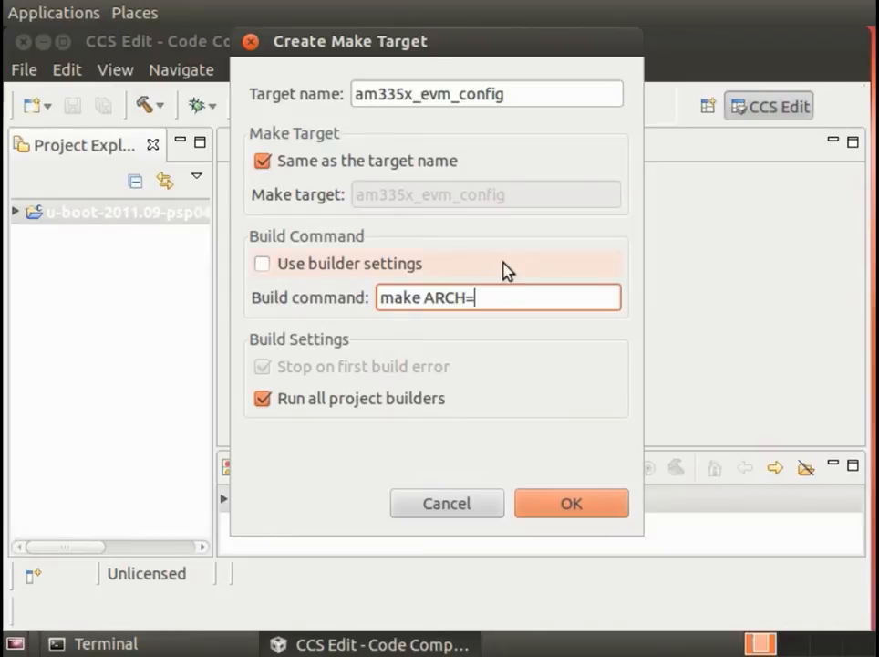
text(arm)
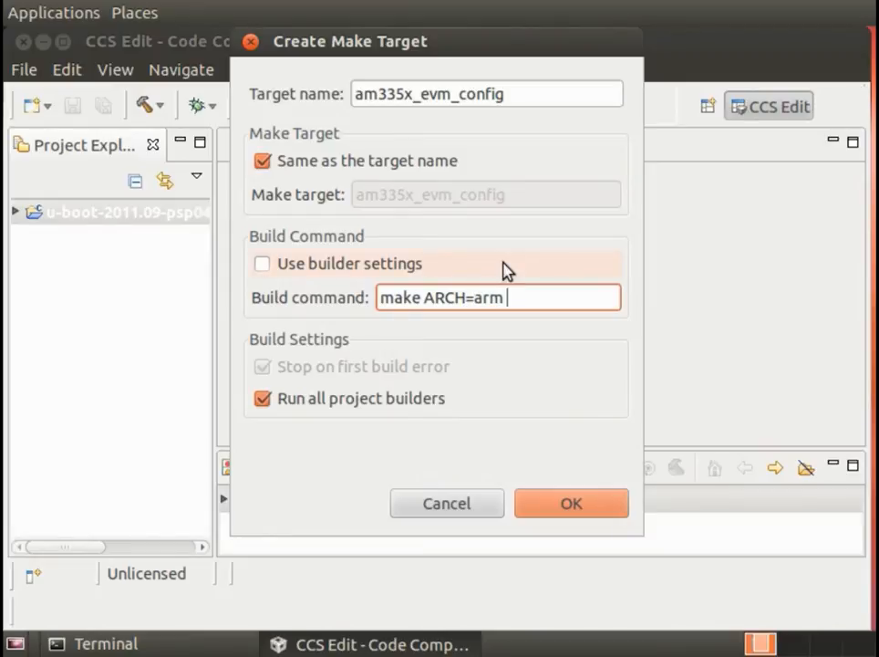
text(CROSS_)
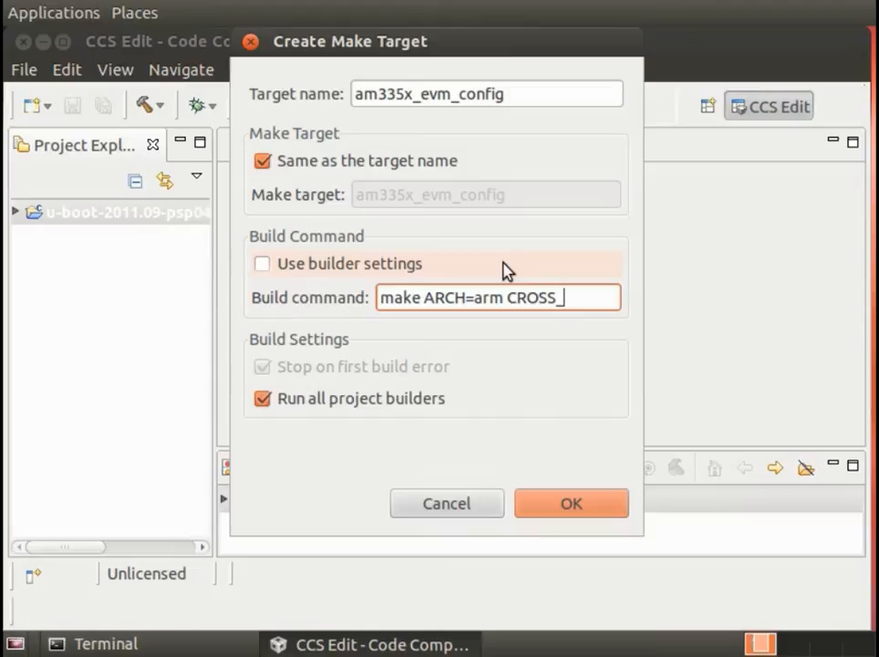
text(COMPILE=)
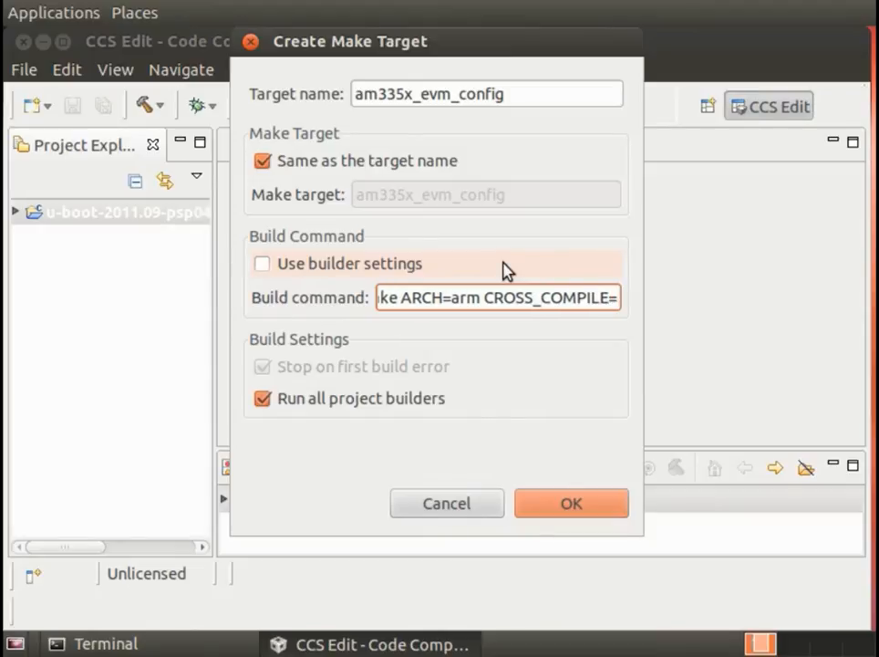
text(arm)
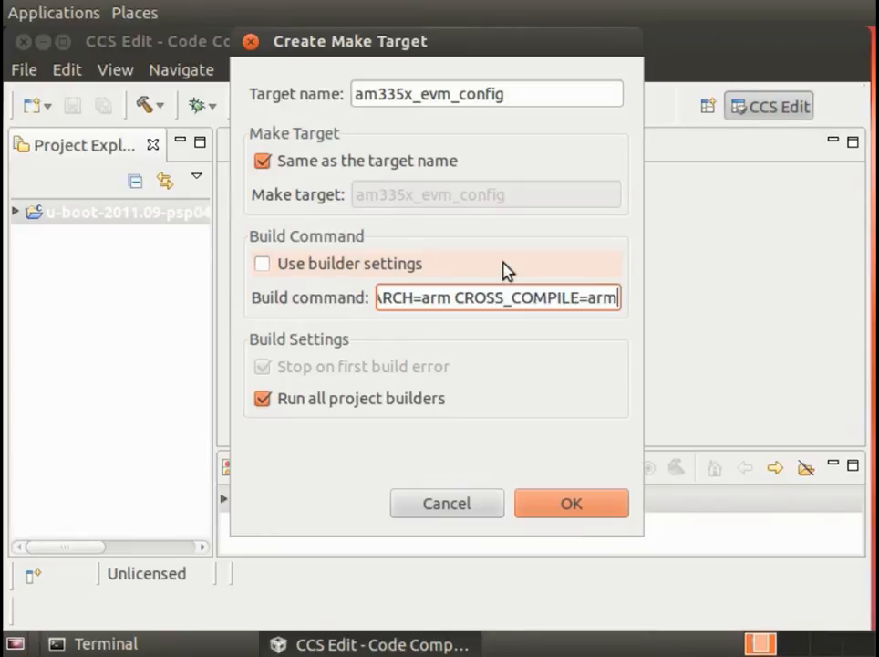
text(arago-linux)
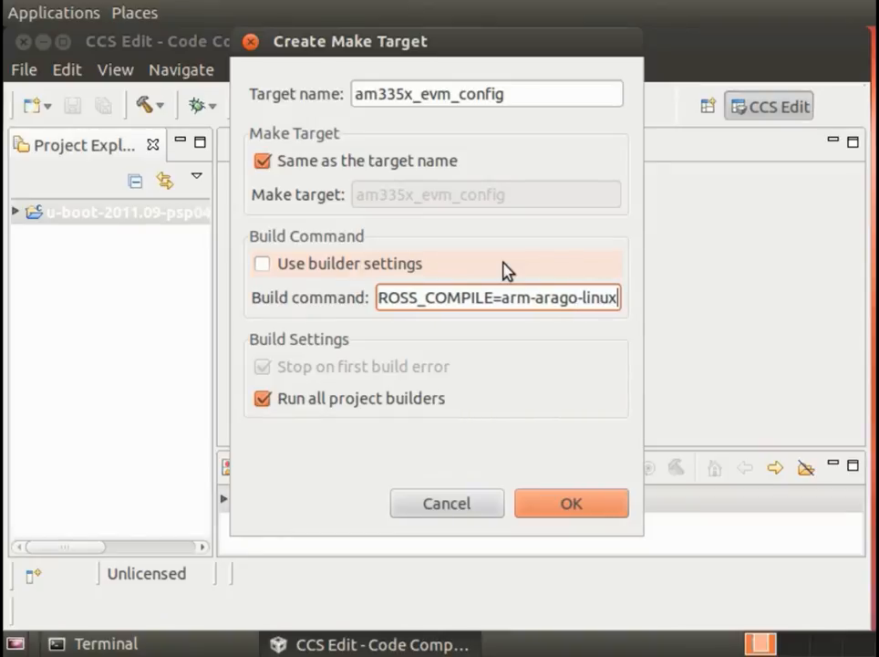
text(gnueabi-)
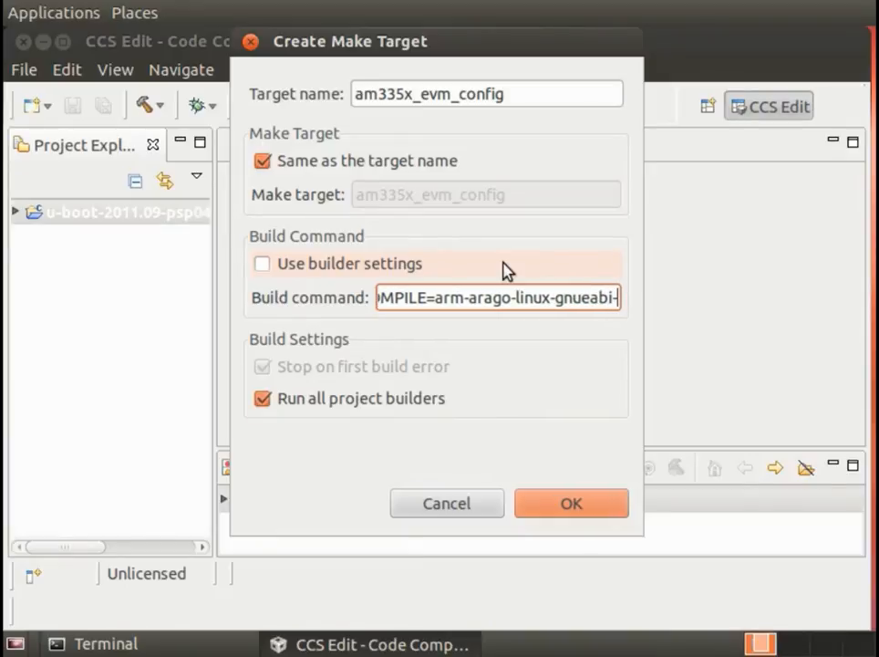
click(571, 503)
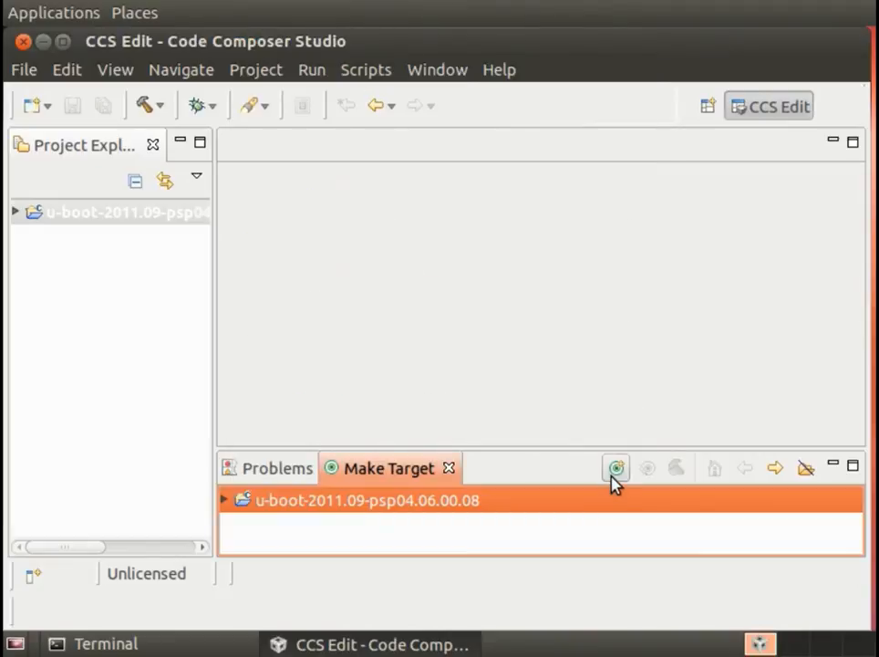
- Create make target u-boot.bin using make ARCH=arm CROSS_COMPILE=arm-arago-linux-gnueabi-
click(616, 468)
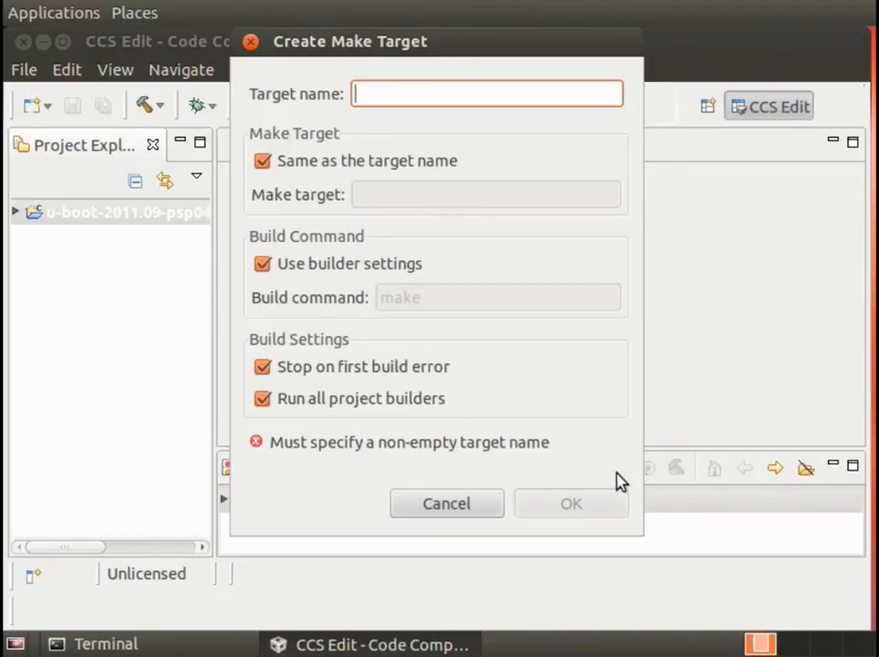
text(u)
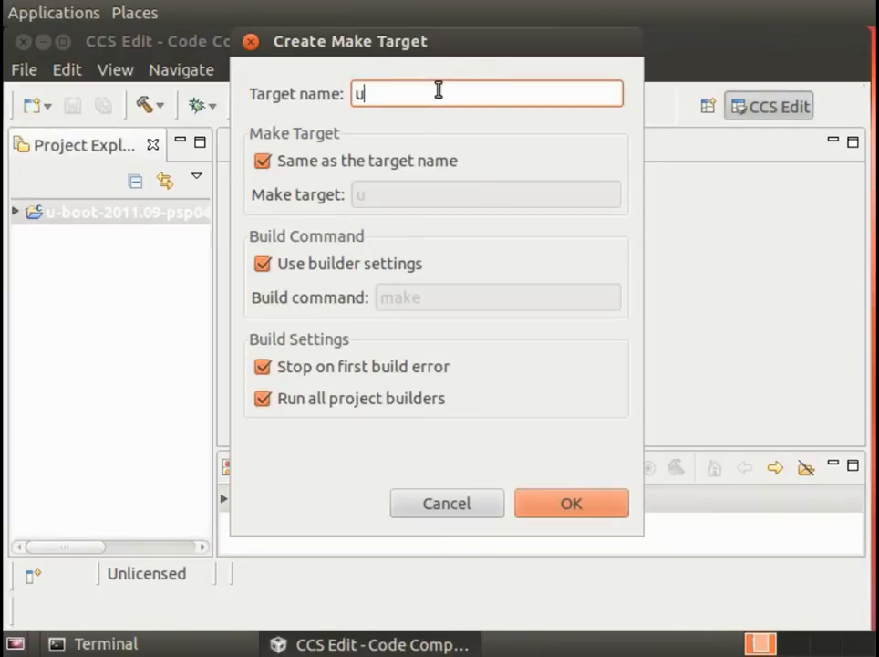
text(-boot.)
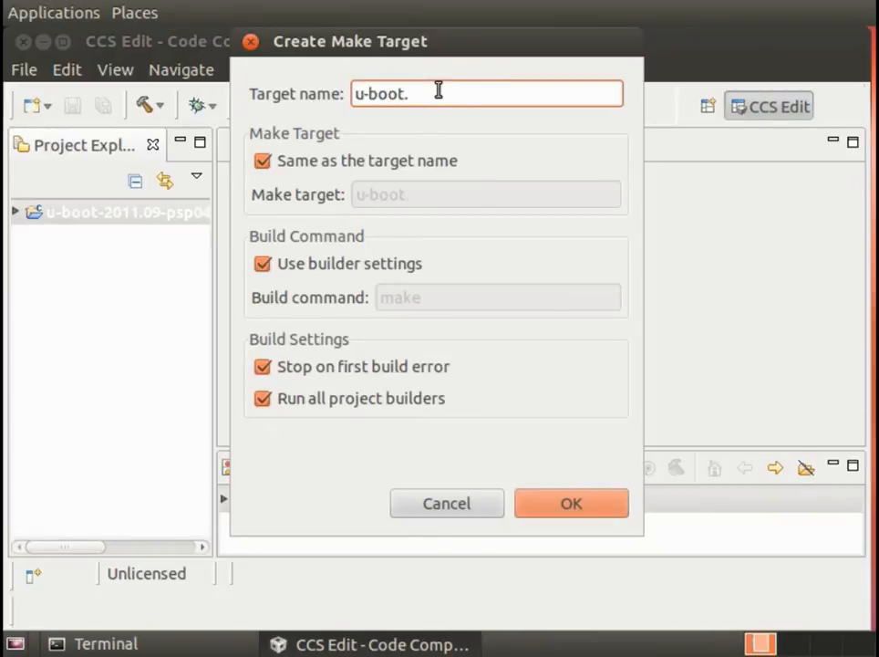
text(bin)
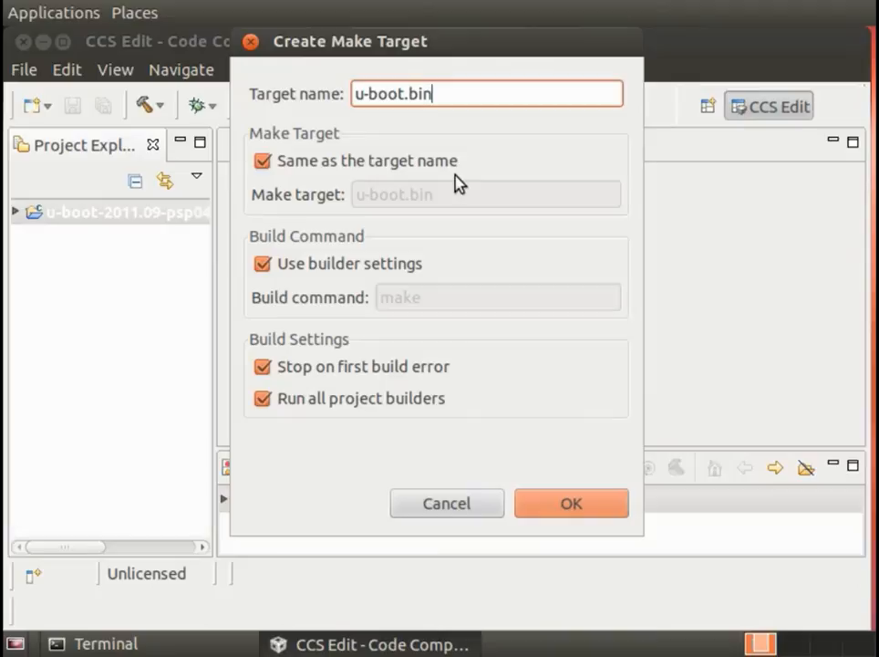
click(262, 264)
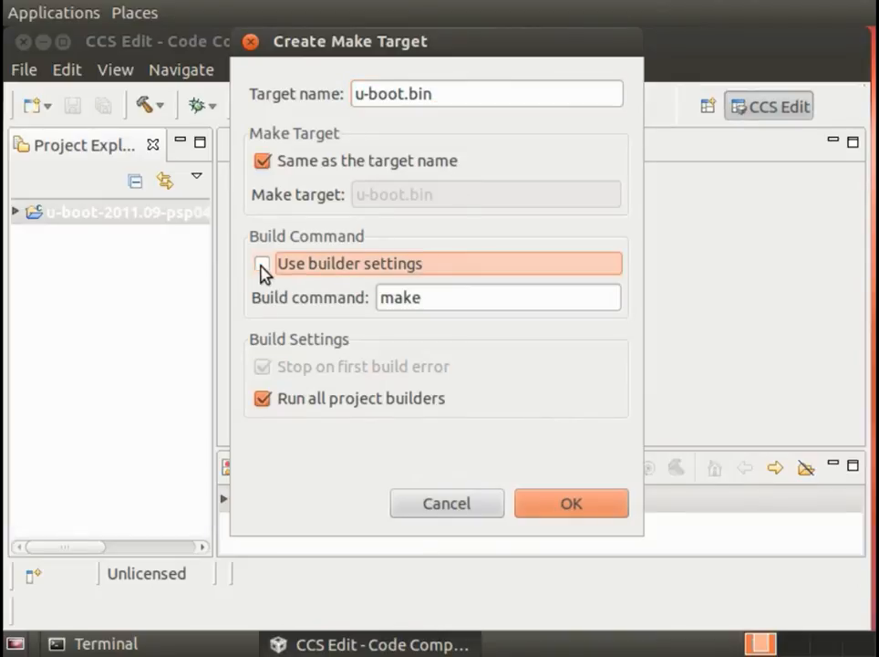
click(262, 263)
text( ARCH=arm)
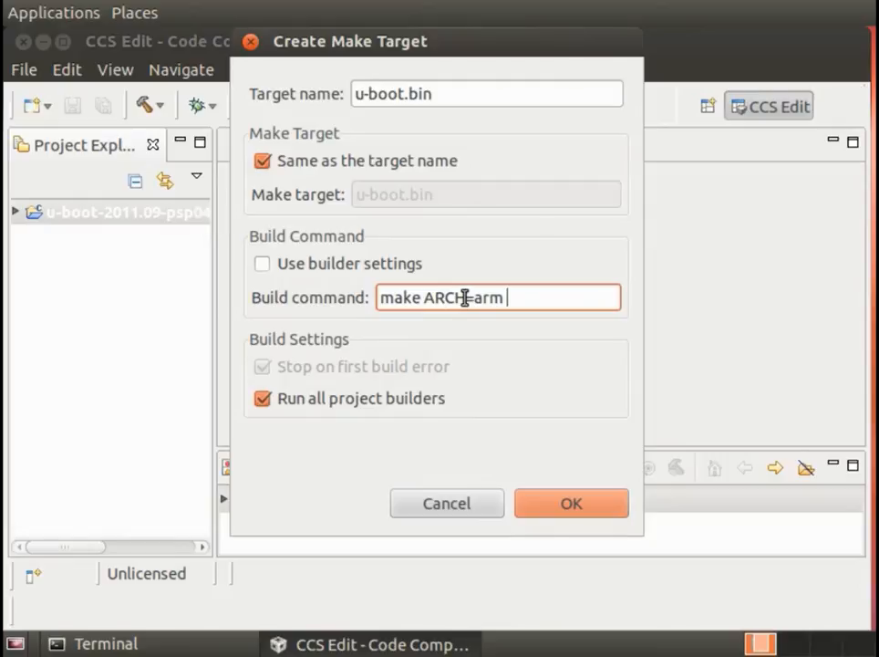
text(CROSS_COMPILE=)
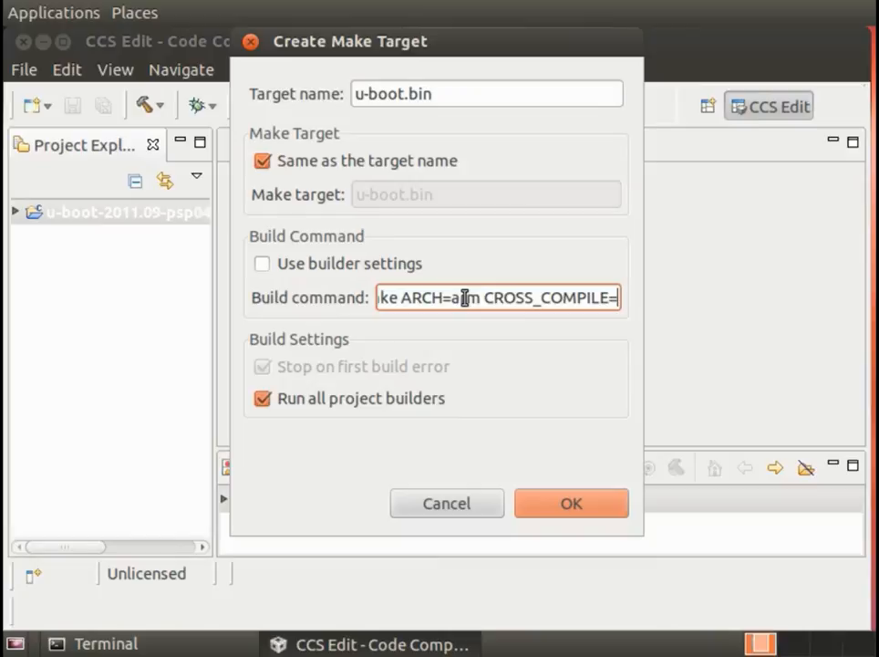
text(arm-arago-linux-gnueabi-)
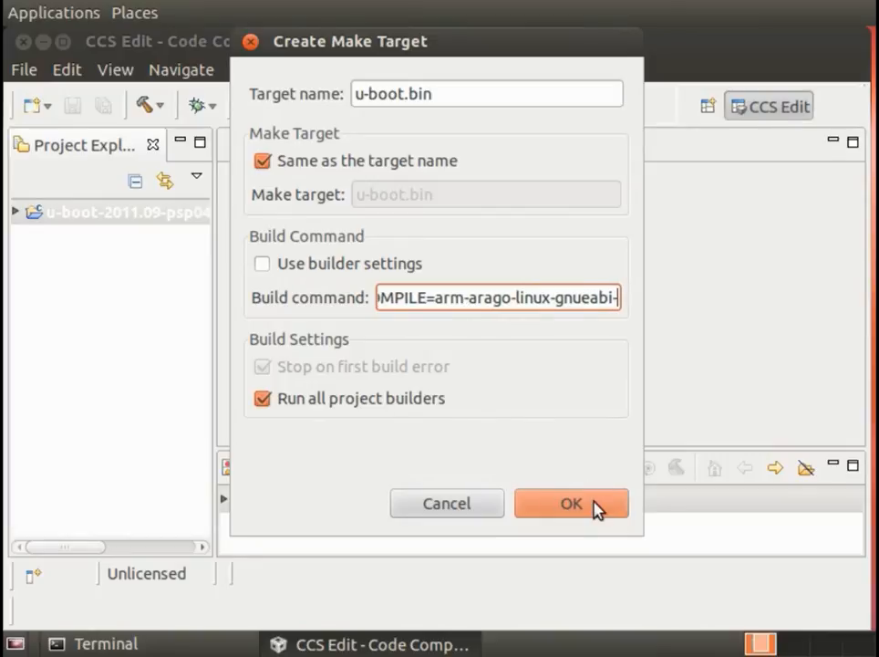
click(571, 502)
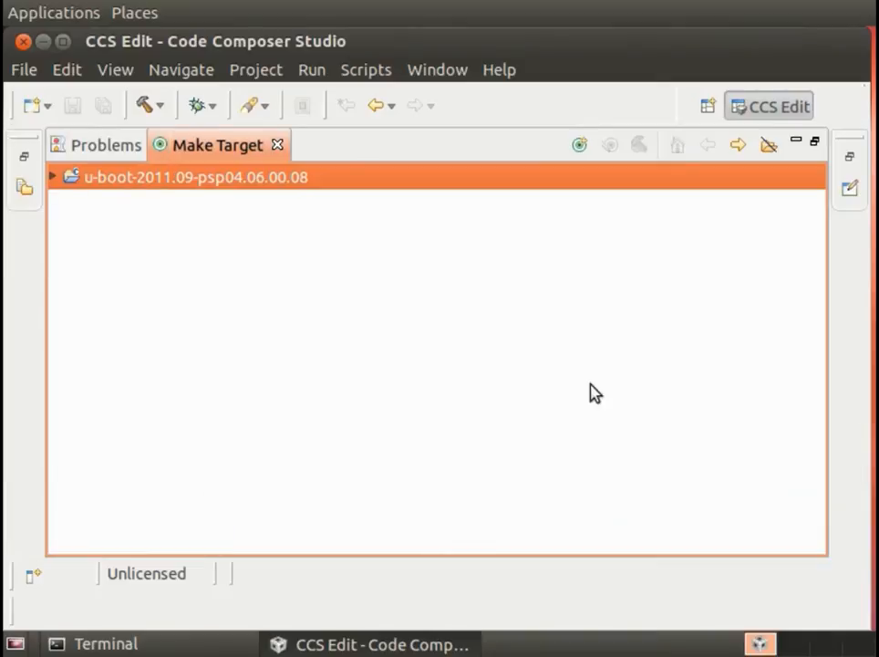
- Build the am335x_evm_config target, review the Build Console output, and restore the Console view
click(52, 176)
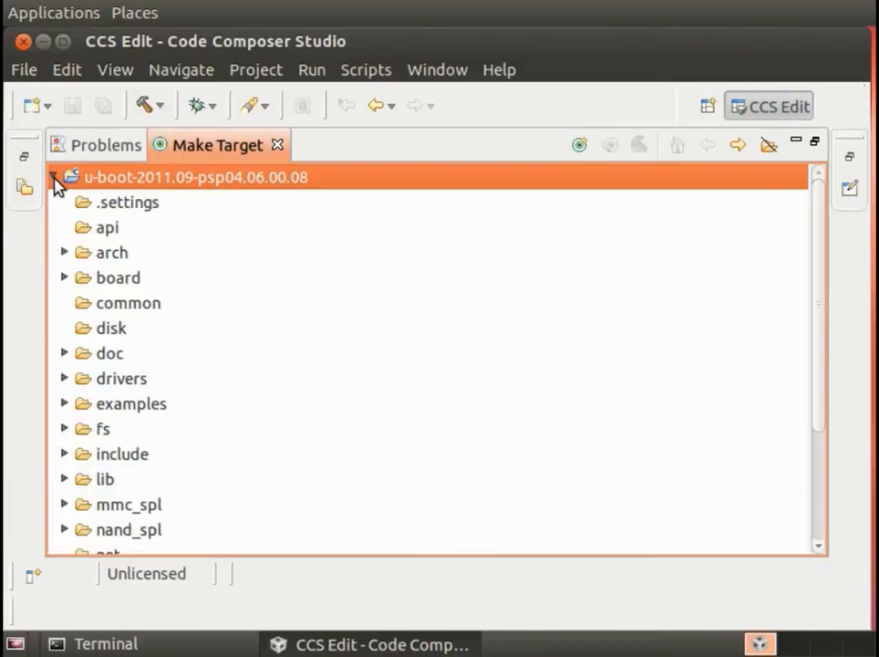
scroll(down, 3)
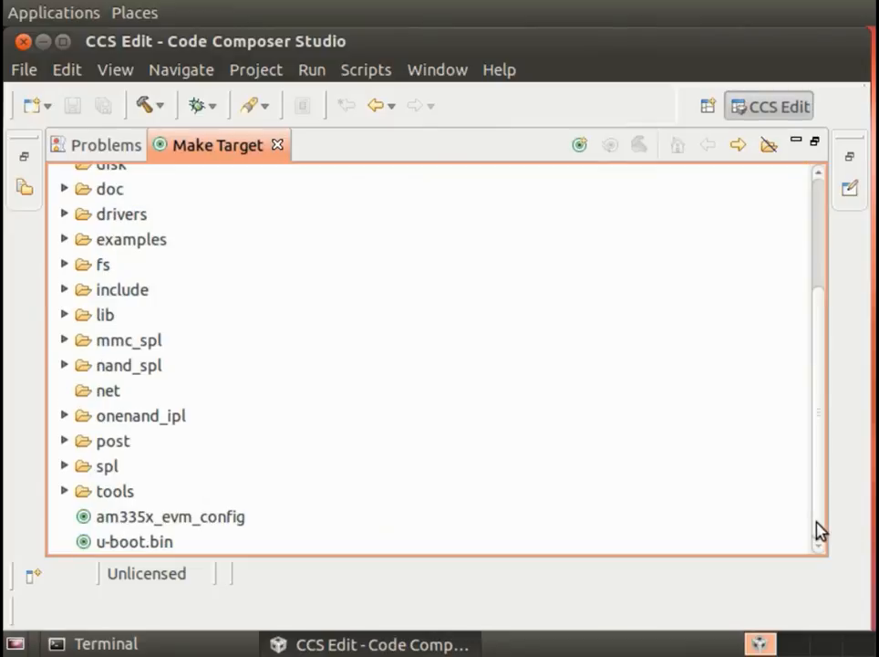
click(169, 517)
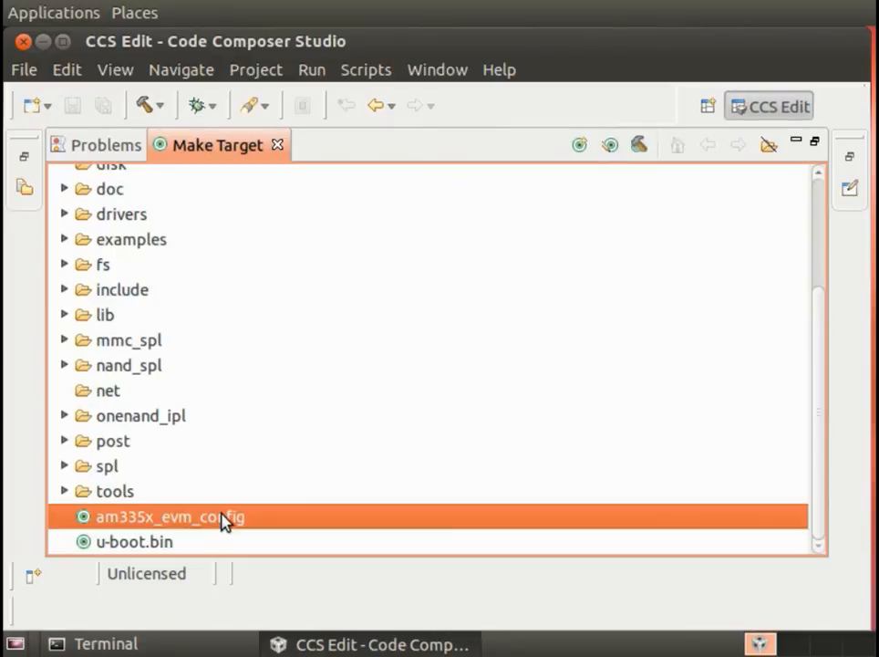
mouse_move(640, 144)
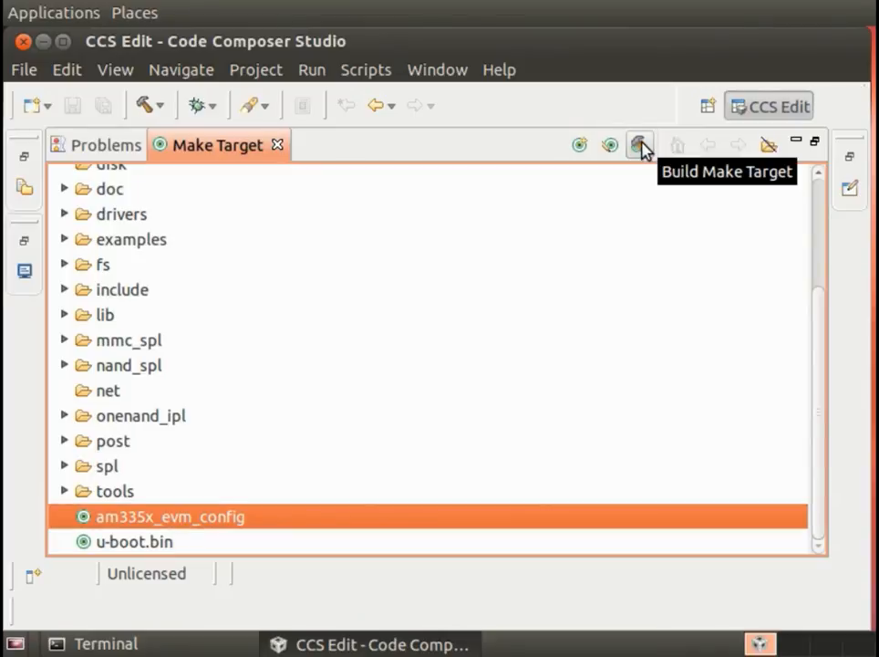
click(640, 145)
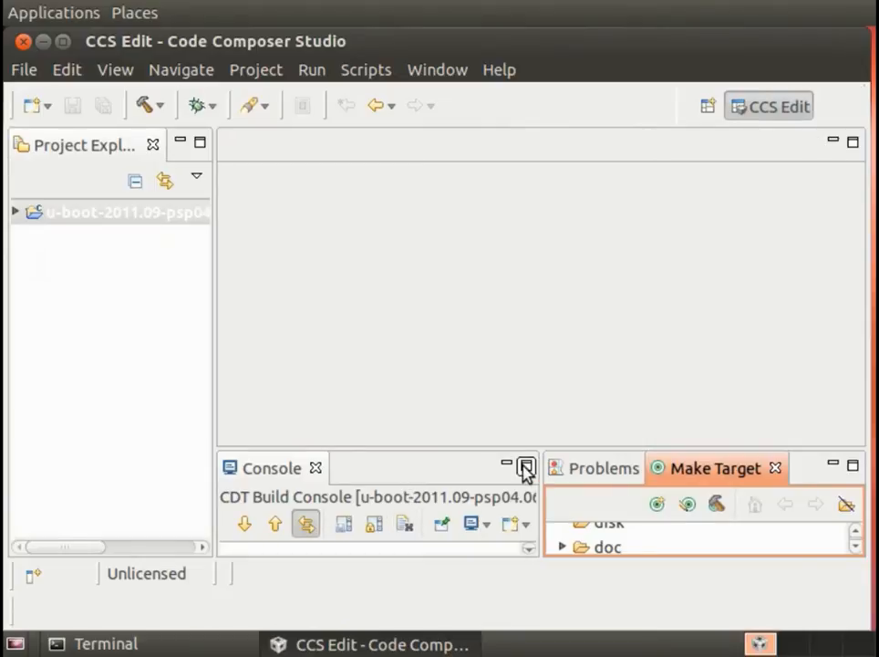
click(527, 464)
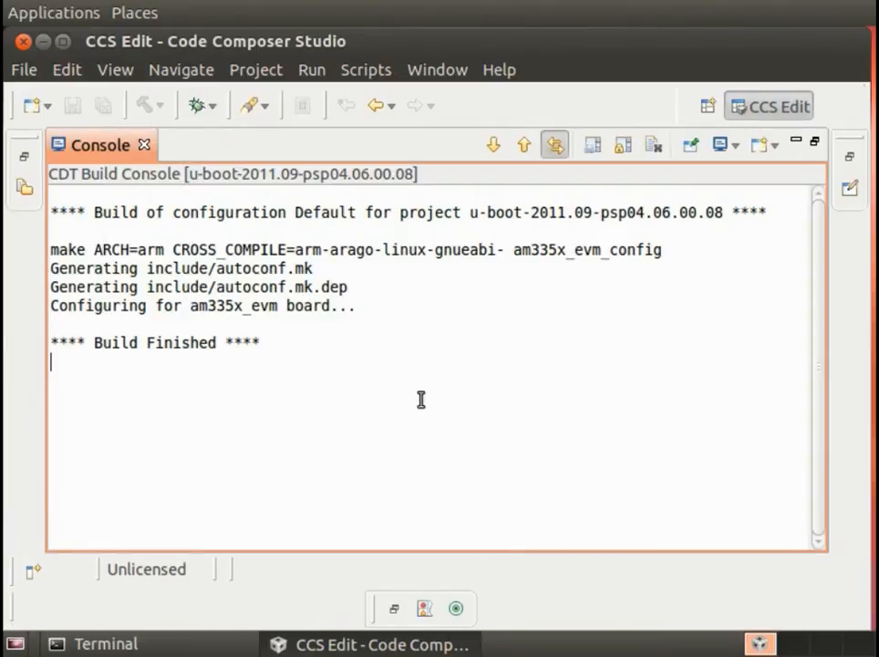
mouse_move(493, 255)
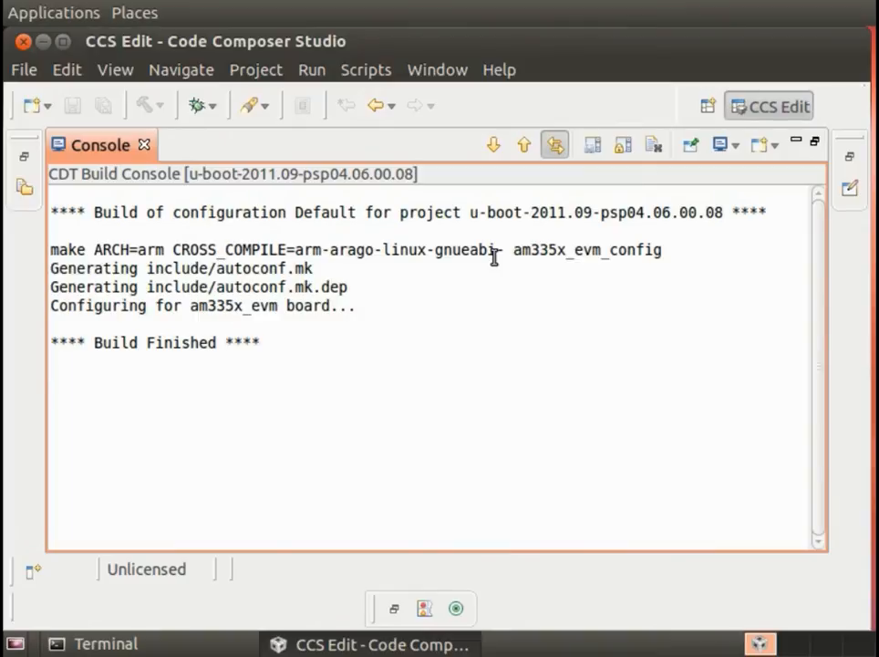
drag(50, 249, 606, 269)
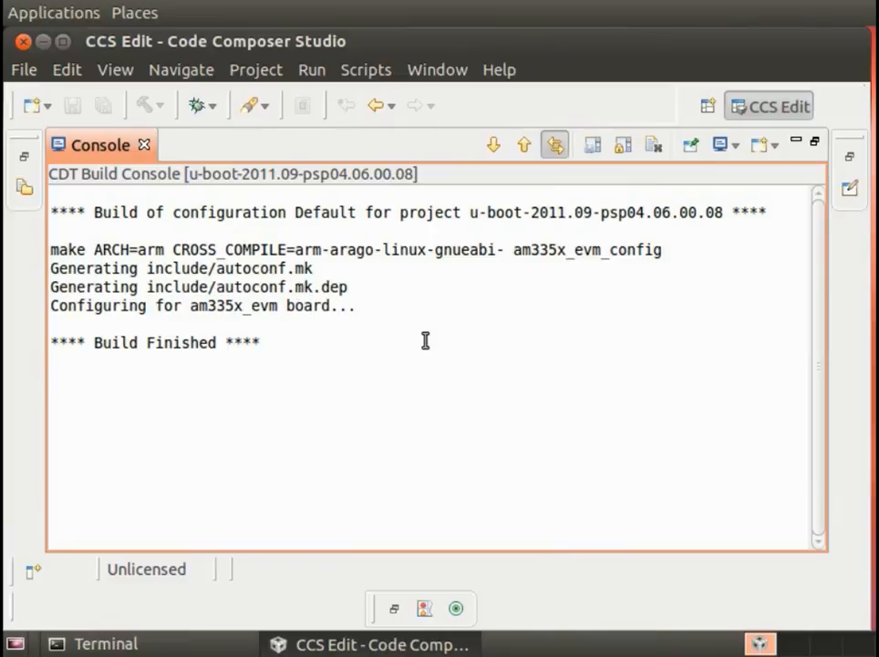
mouse_move(721, 231)
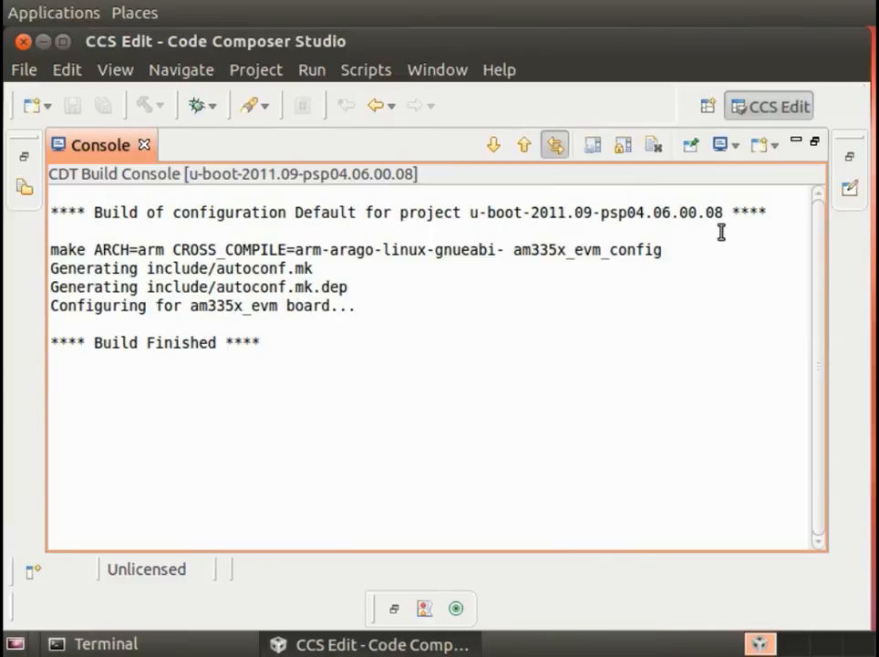
click(795, 142)
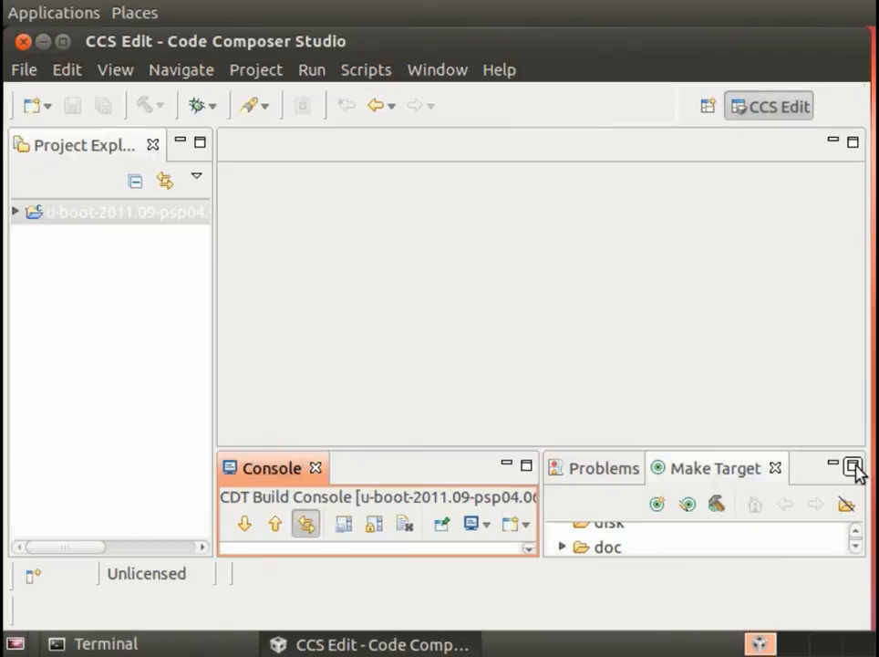
- Run the u-boot.bin make target and follow its arm-arago-linux-gnueabi-gcc compile output in the Console
click(854, 467)
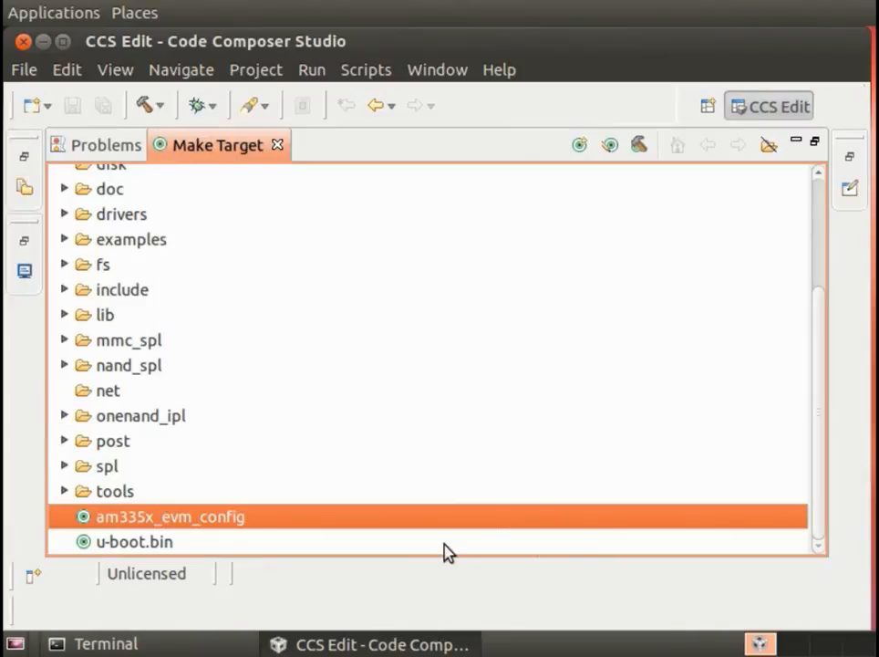
click(133, 541)
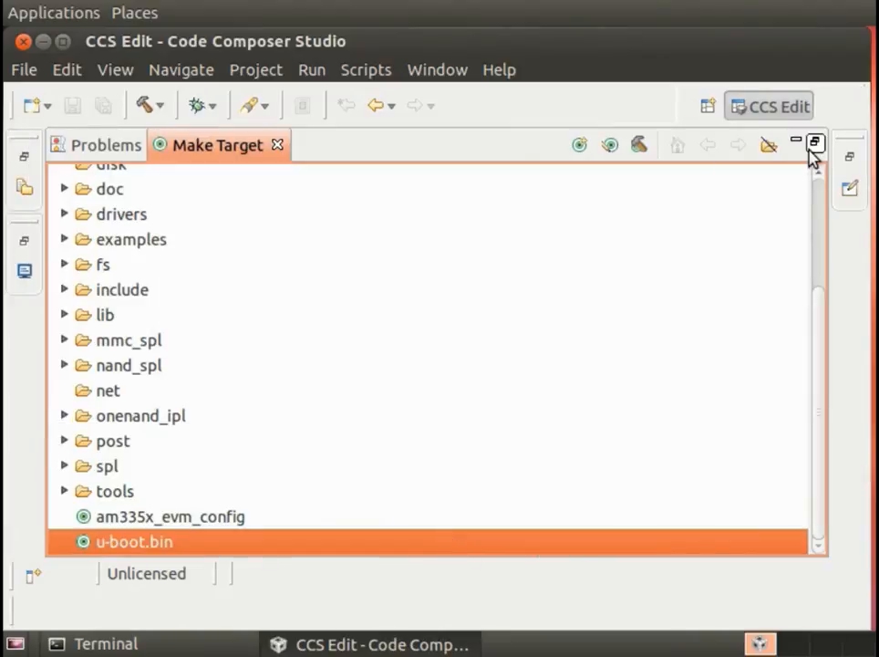
click(639, 144)
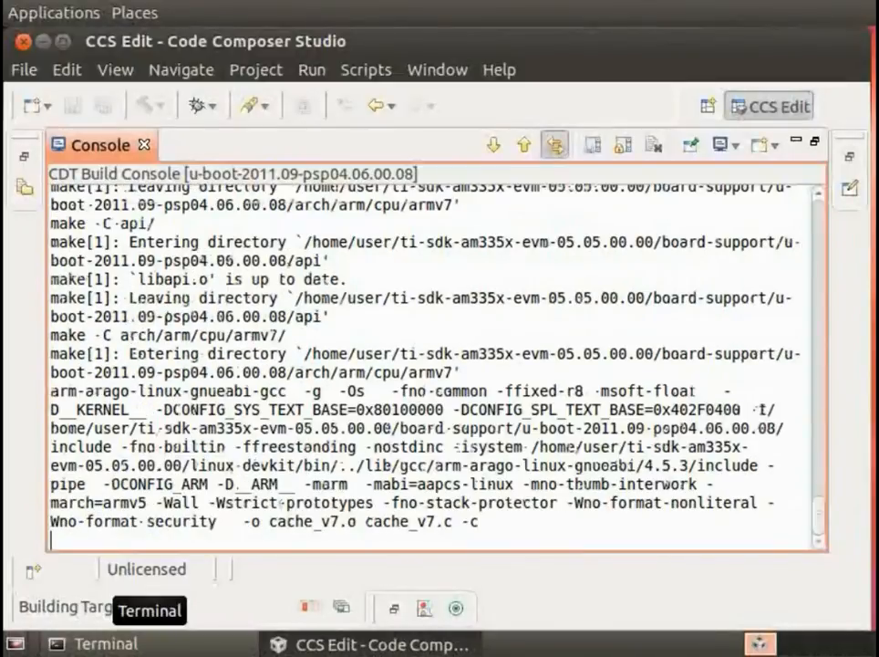
scroll(down, 3)
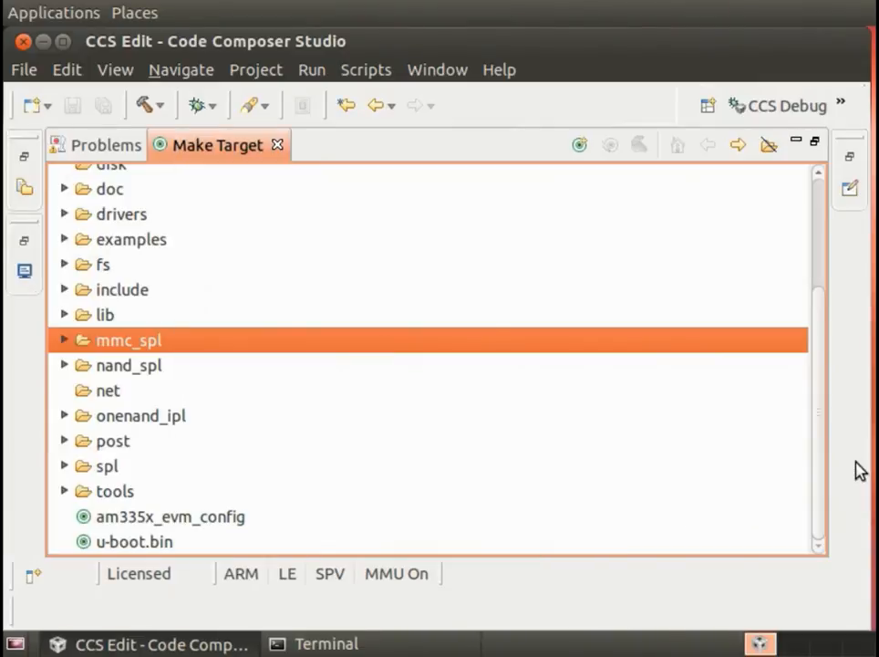
mouse_move(424, 532)
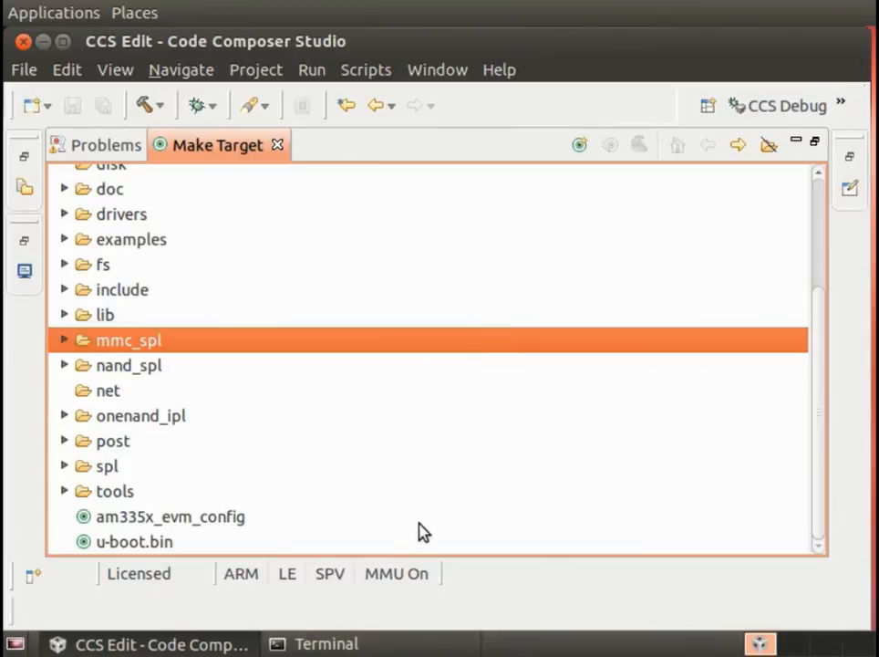
- Create a make target named spl/u-boot-spl.bin alongside u-boot.bin
click(134, 541)
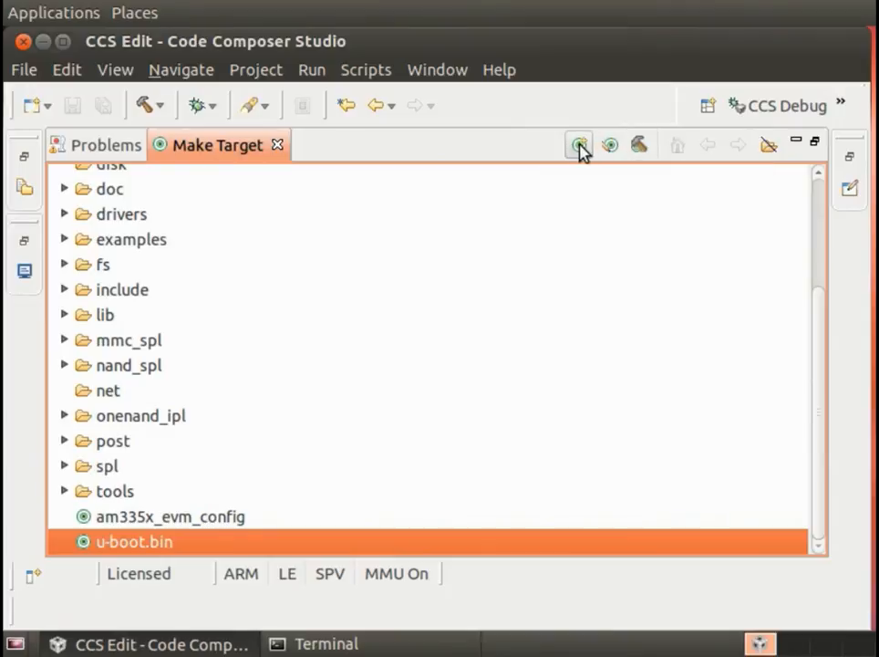
click(579, 146)
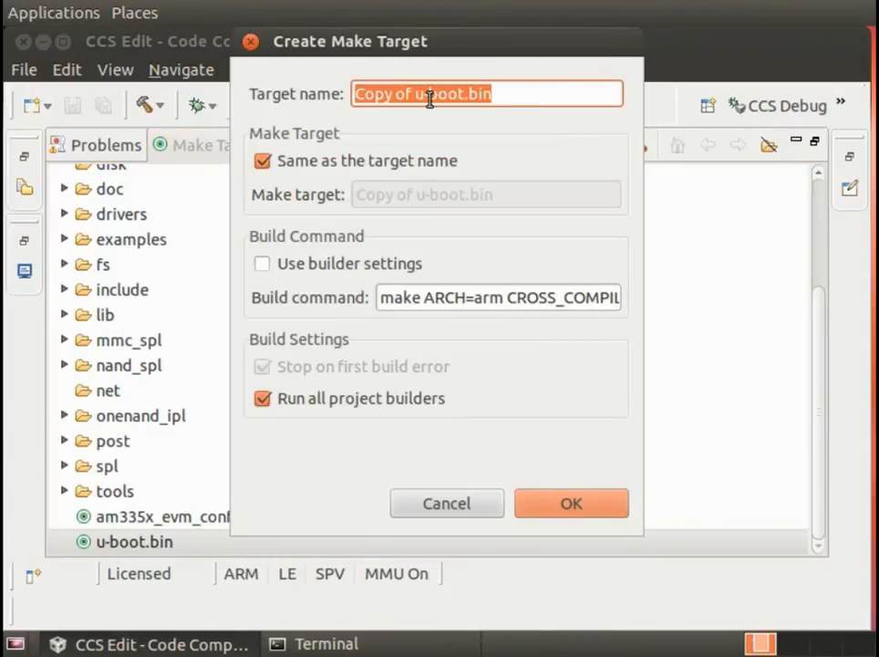
text(spl/u-b)
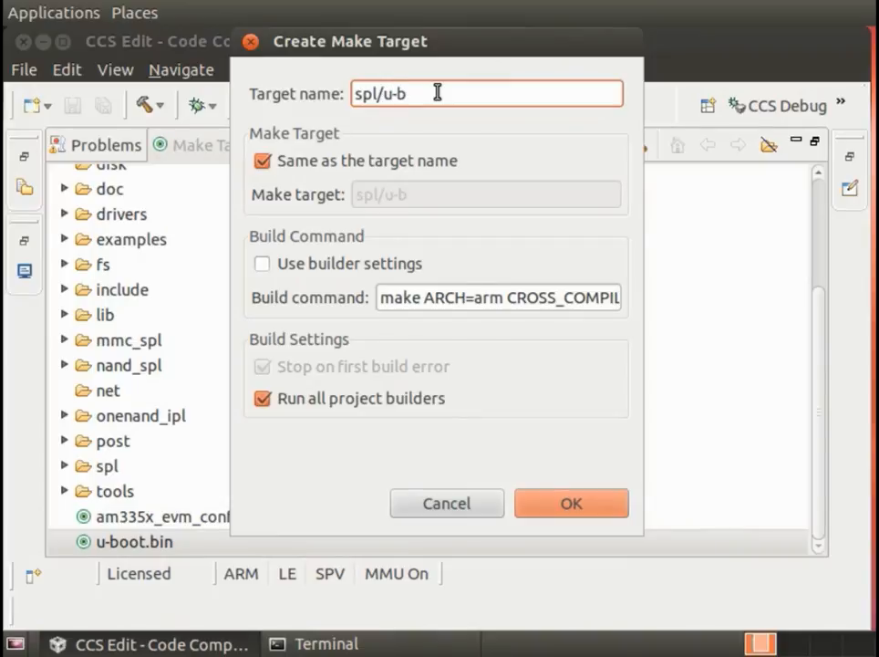
text(oot-)
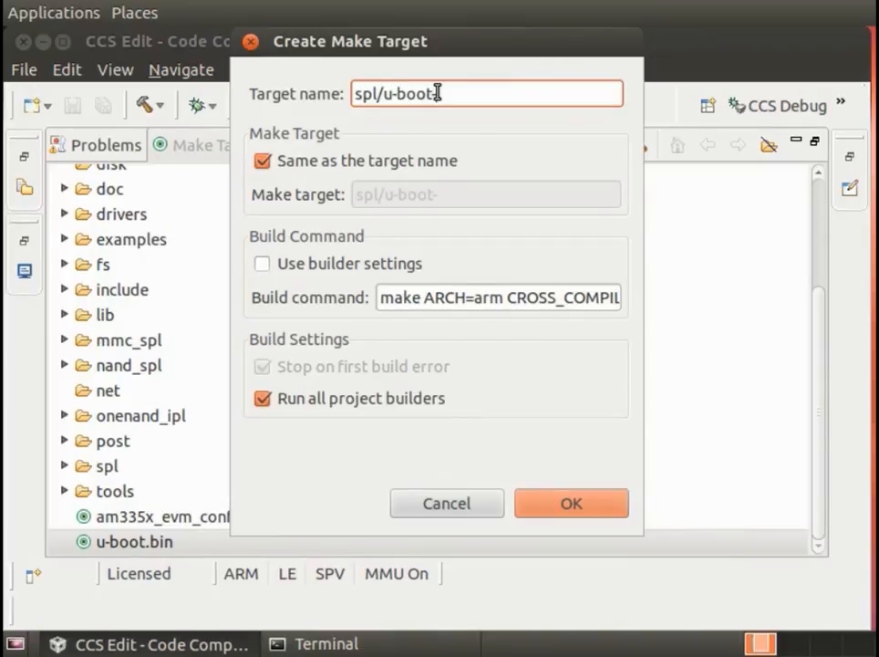
text(spl.bin)
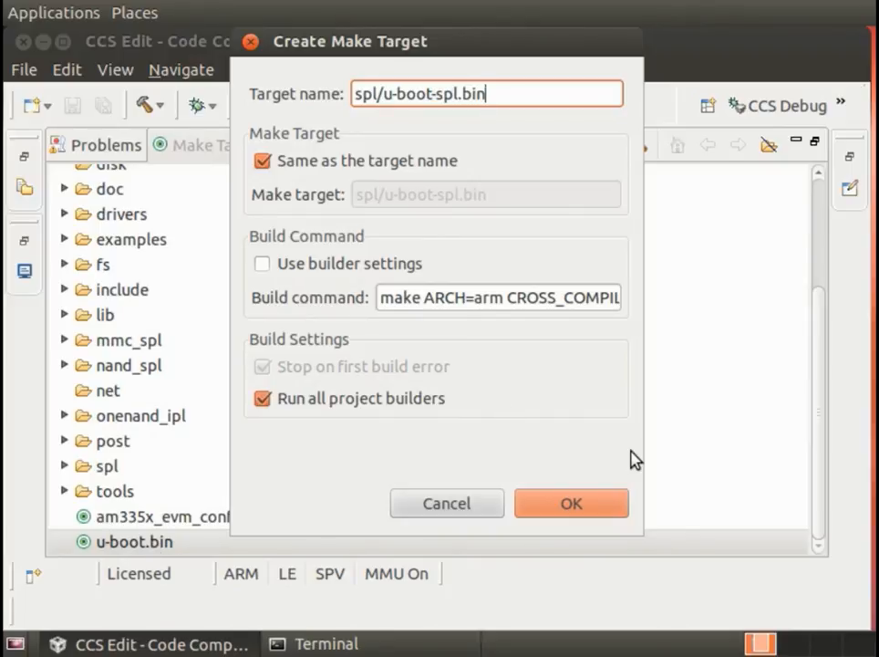
mouse_move(550, 339)
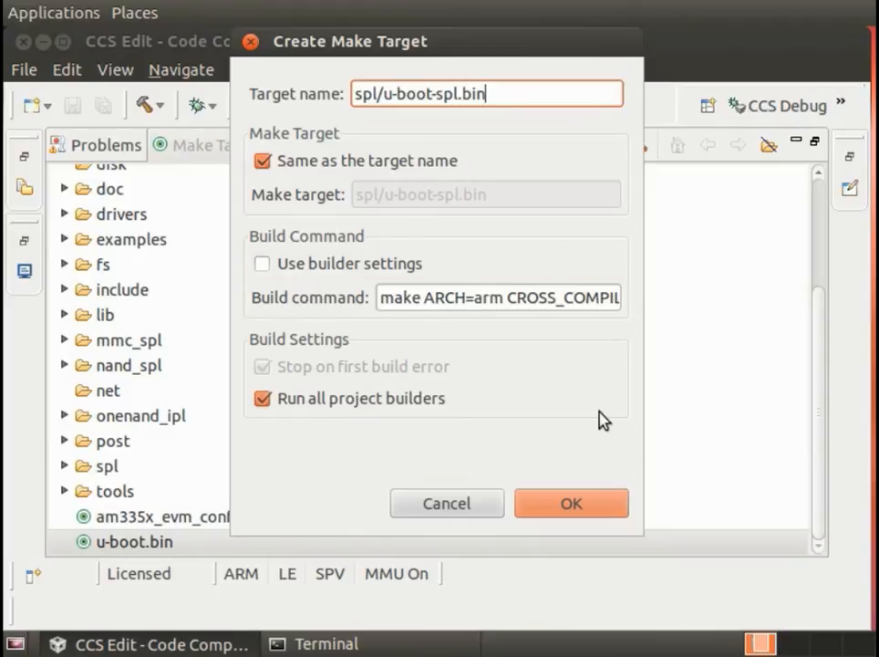
click(571, 503)
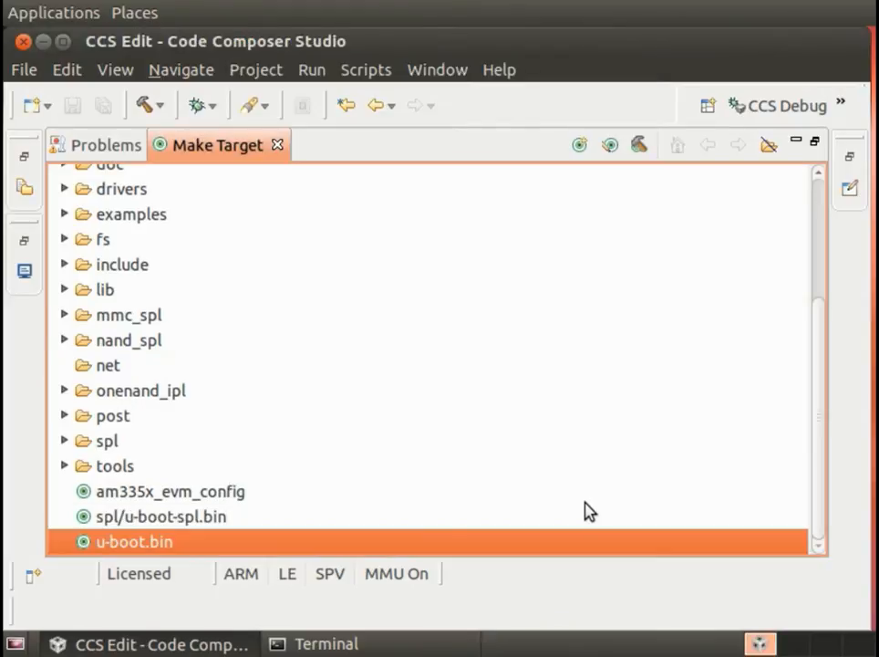
- Build spl/u-boot-spl.bin and follow its make output in the maximized Console
click(161, 516)
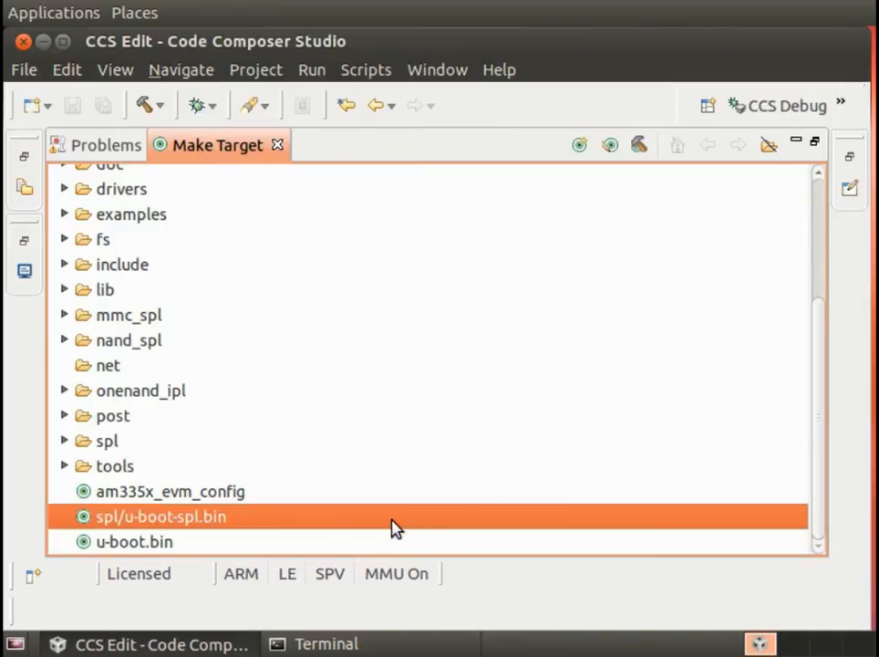
click(639, 145)
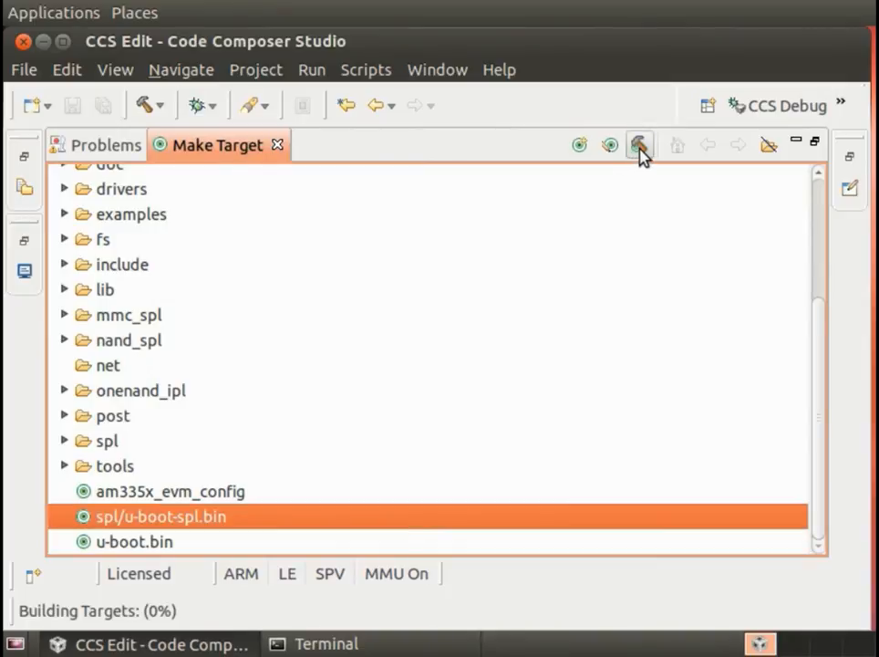
mouse_move(639, 145)
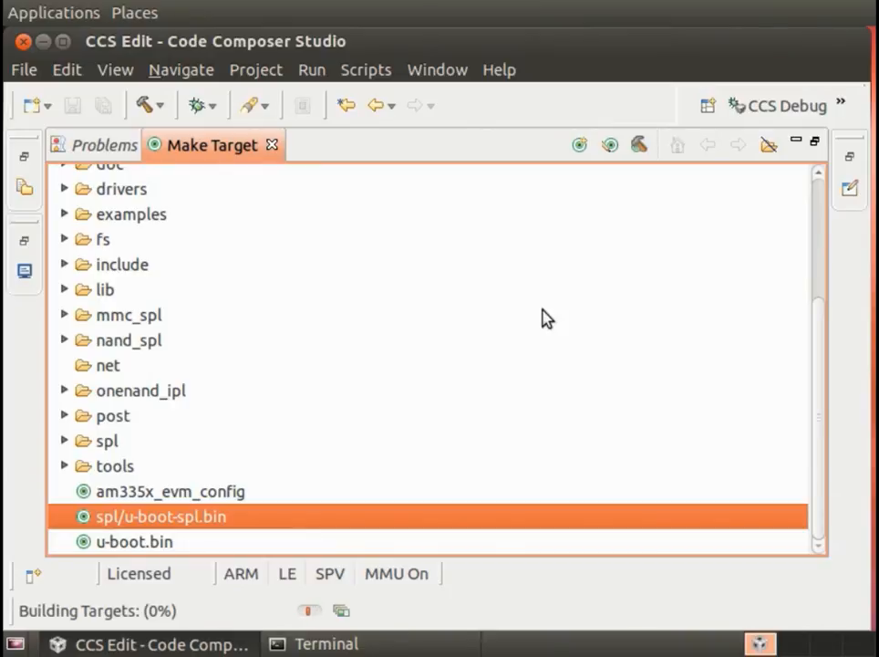
mouse_move(788, 222)
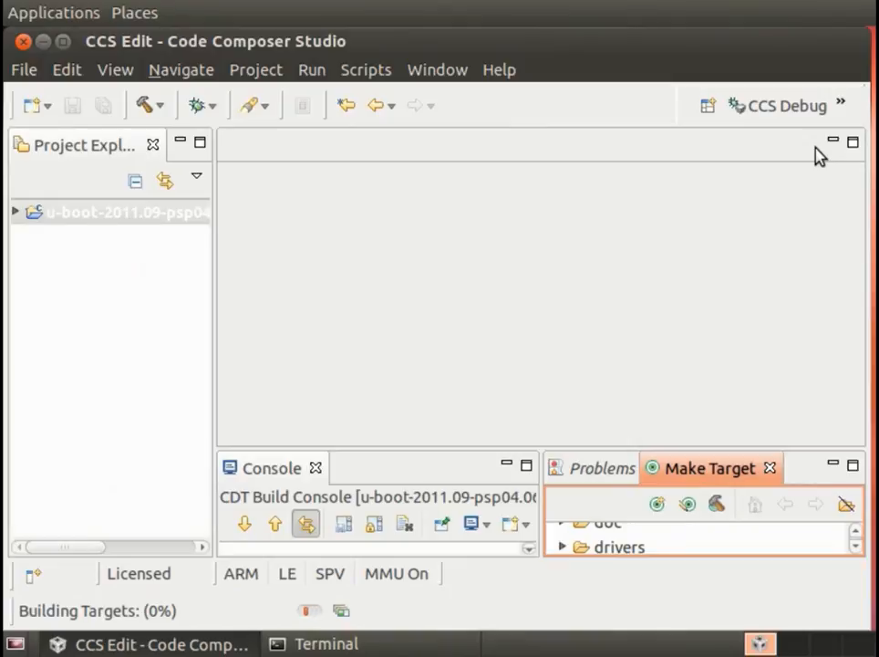
mouse_move(416, 474)
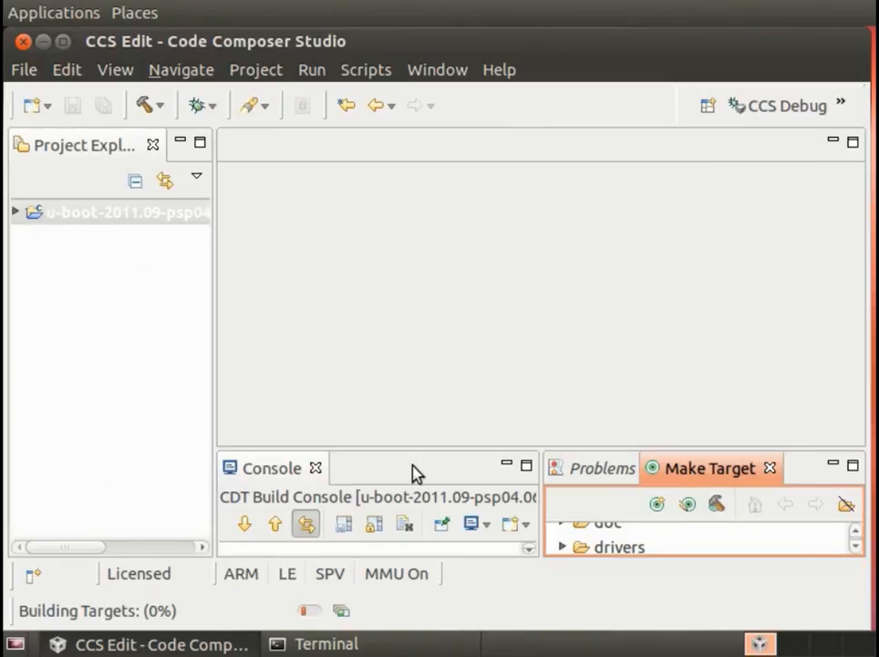
double_click(271, 467)
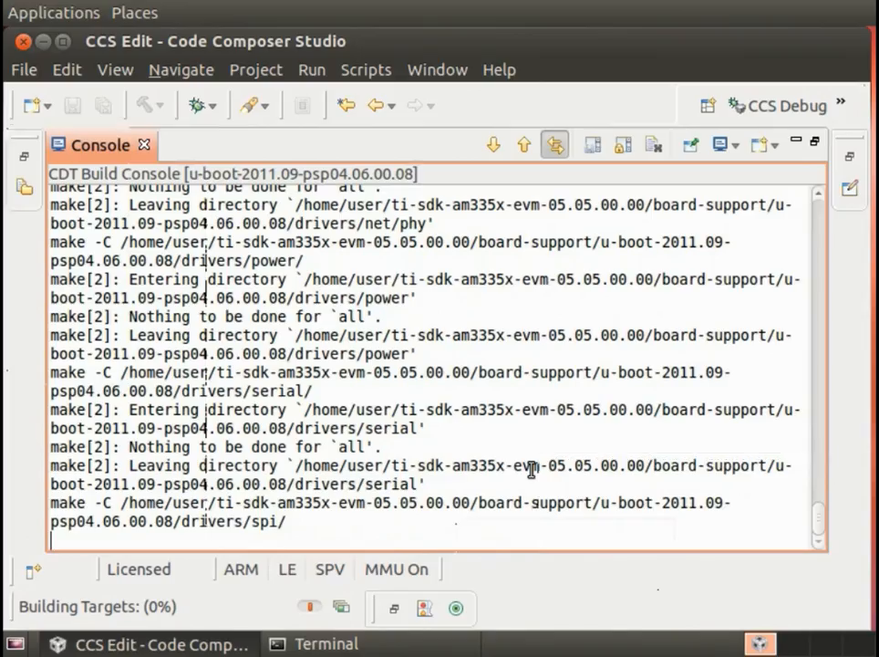
scroll(down, 3)
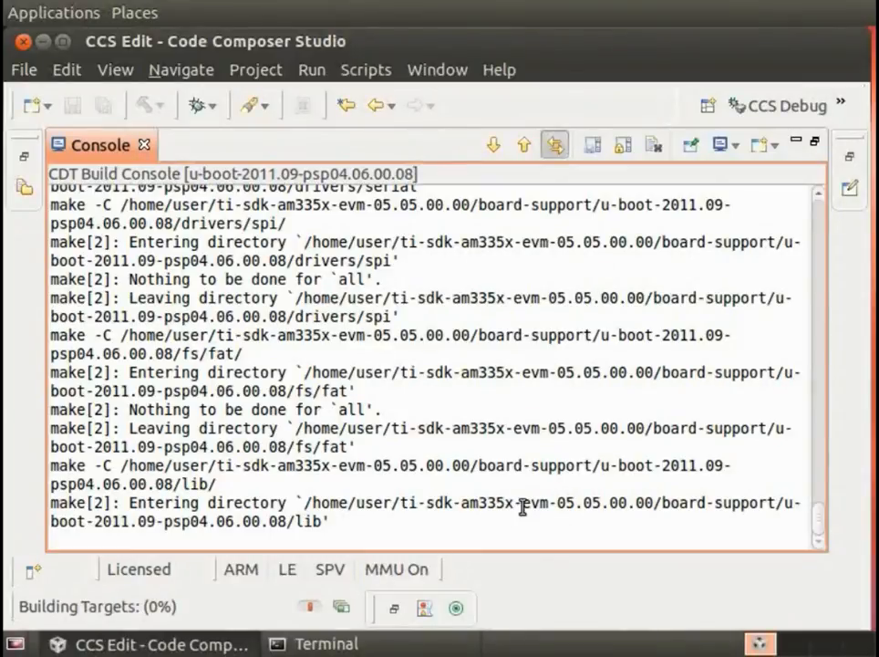